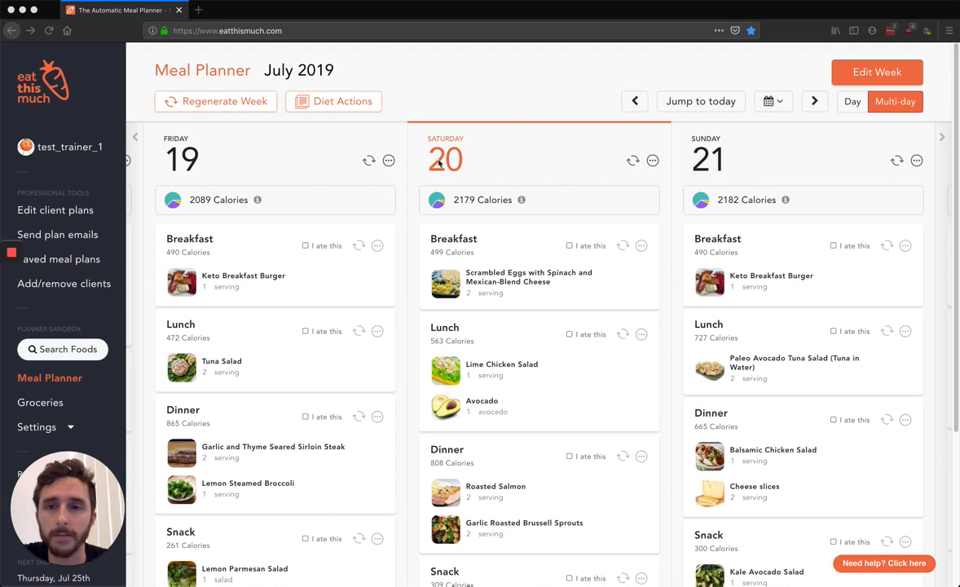
mouse_move(420, 148)
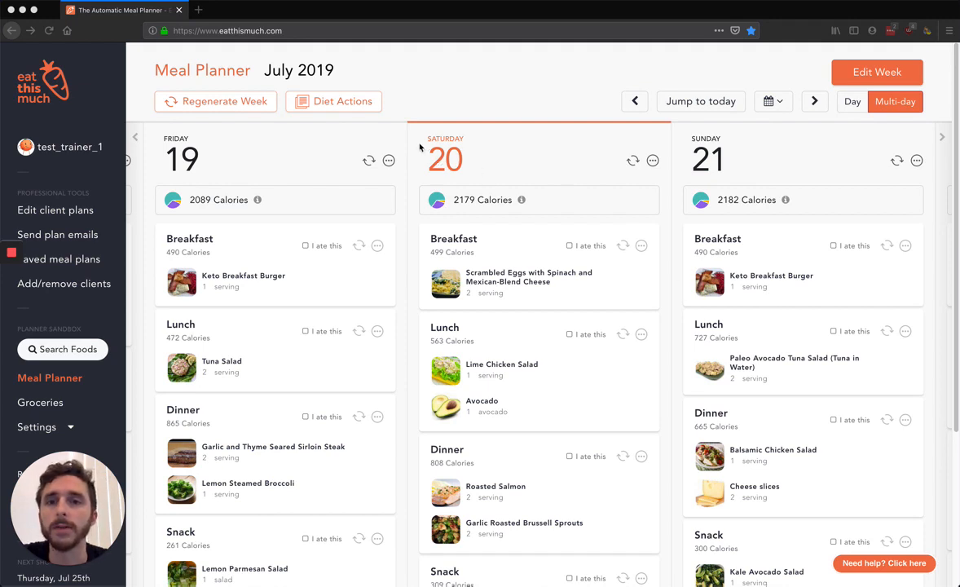
mouse_move(434, 145)
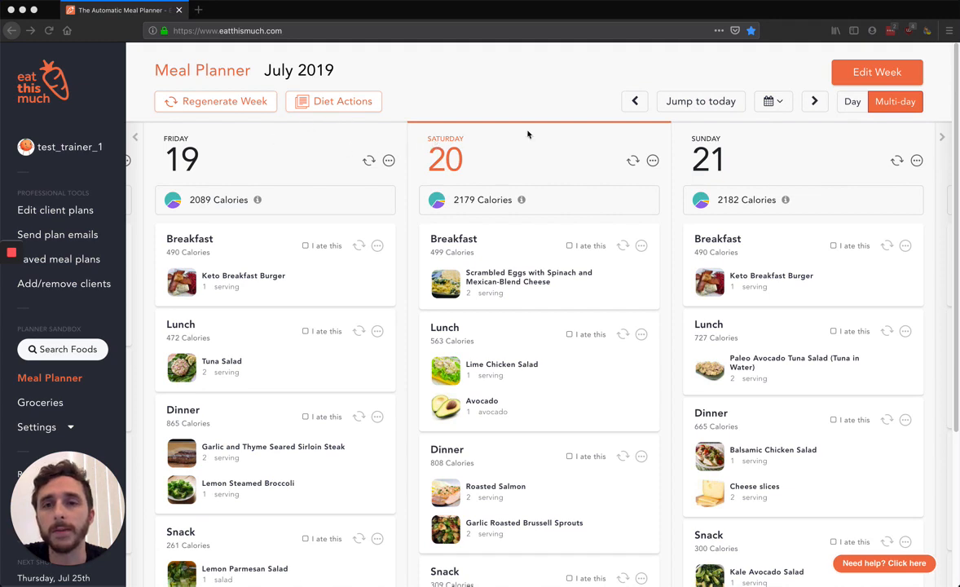
mouse_move(556, 578)
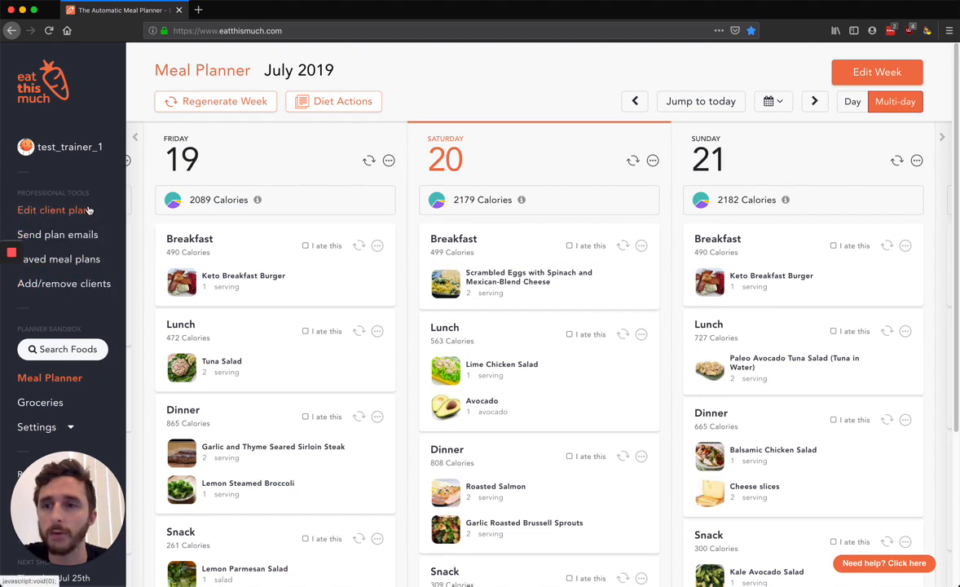
mouse_move(221, 164)
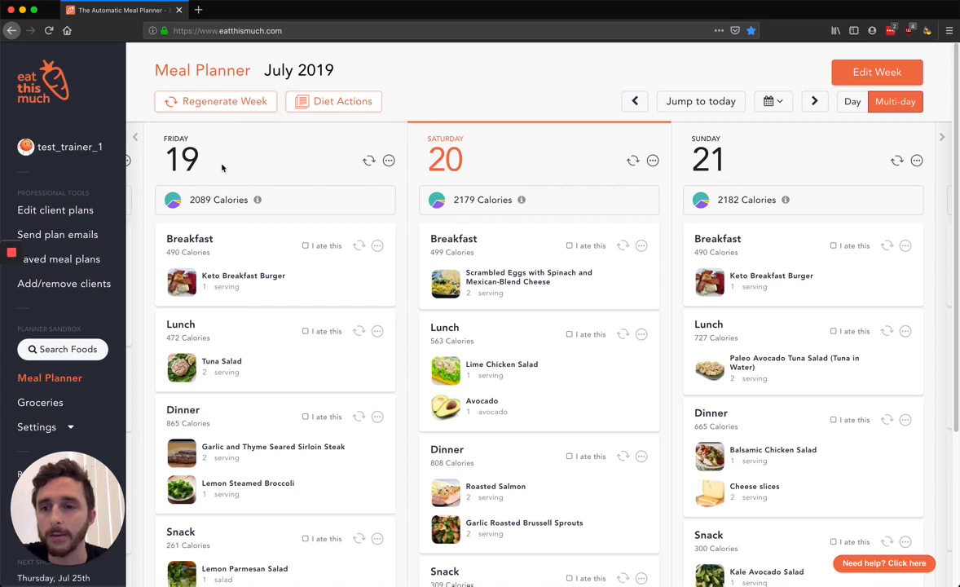
mouse_move(150, 114)
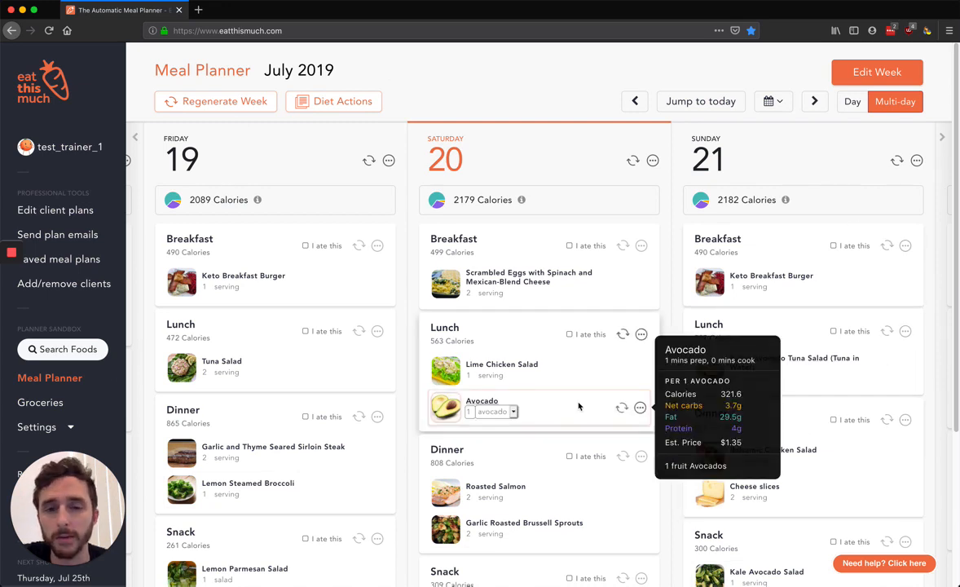
mouse_move(51, 328)
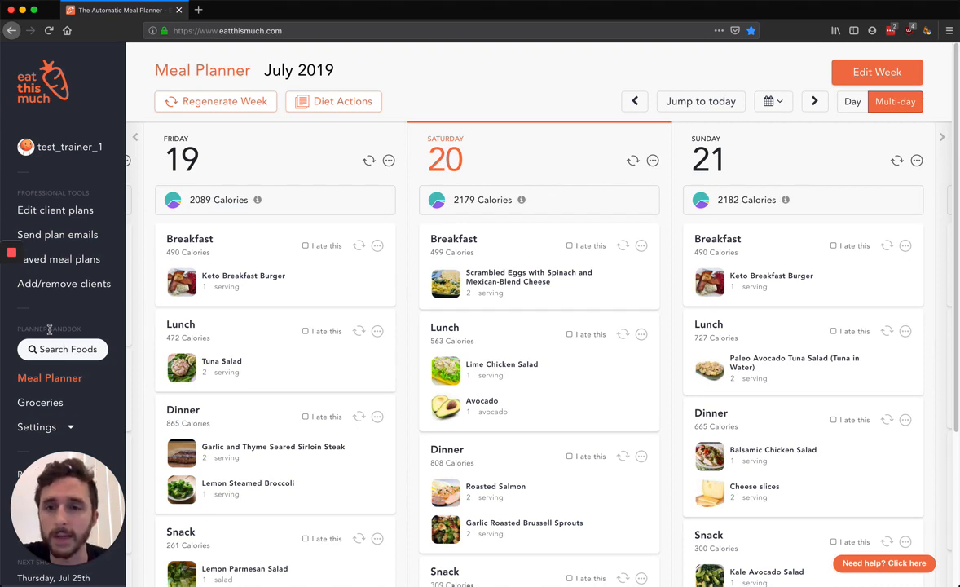
mouse_move(615, 178)
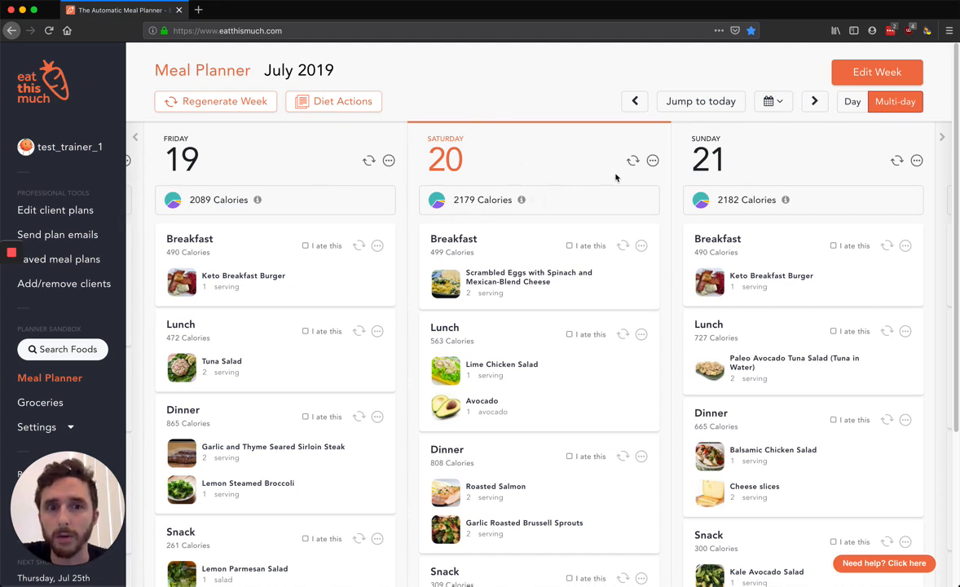
Scroll down the sidebar and open Add/remove clients under Professional Tools
scroll("down", 3)
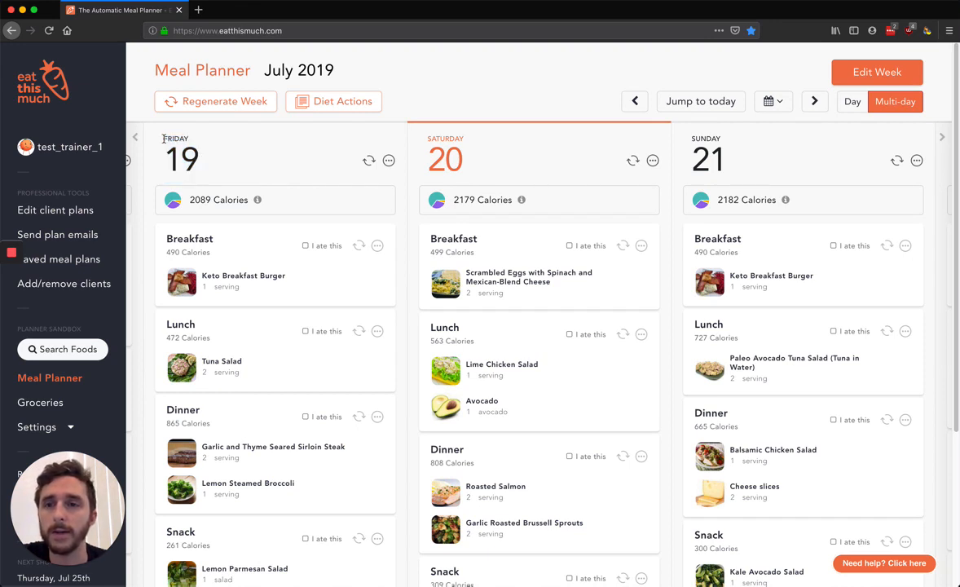
left_click(65, 283)
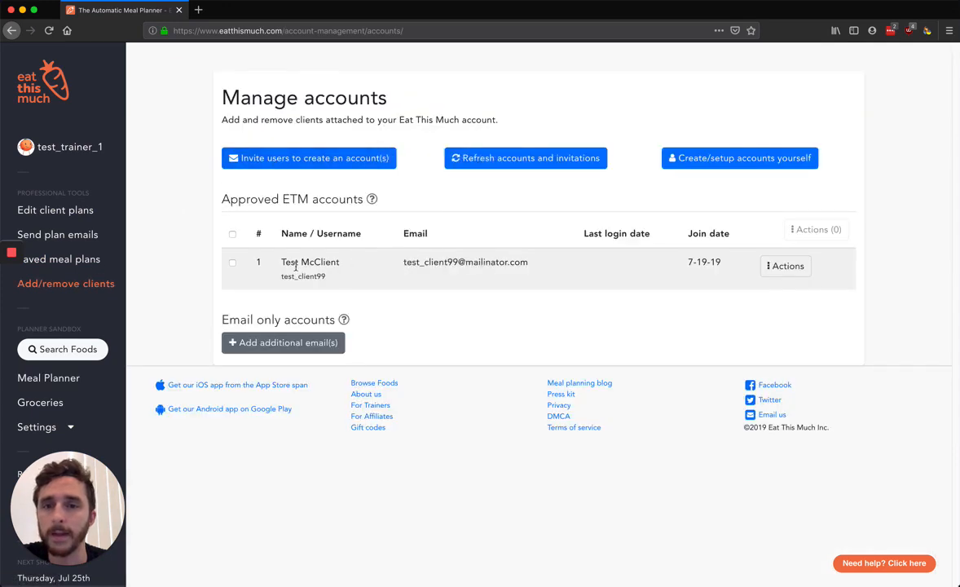
mouse_move(753, 162)
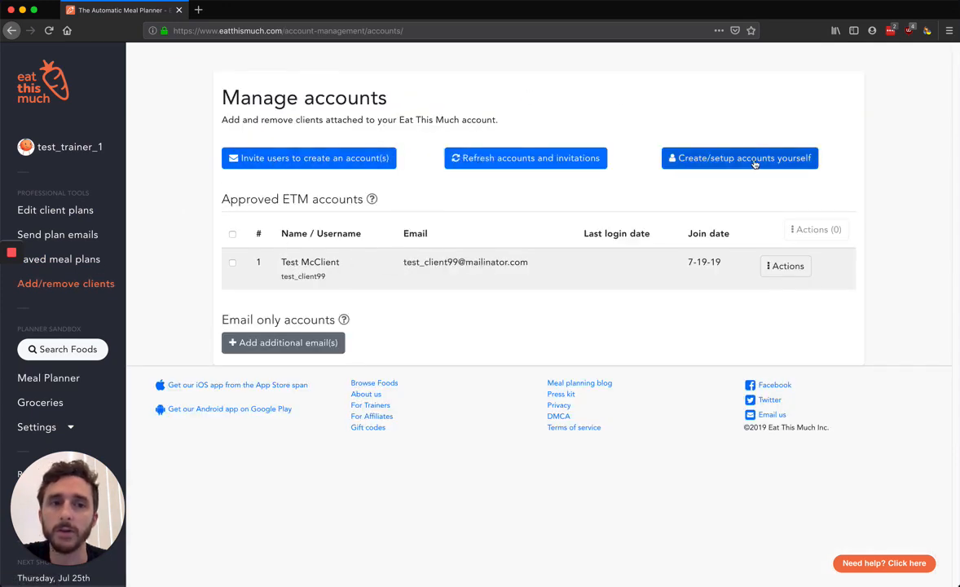
Choose 'Create/setup accounts yourself' to get the blank email, username and password form
left_click(753, 158)
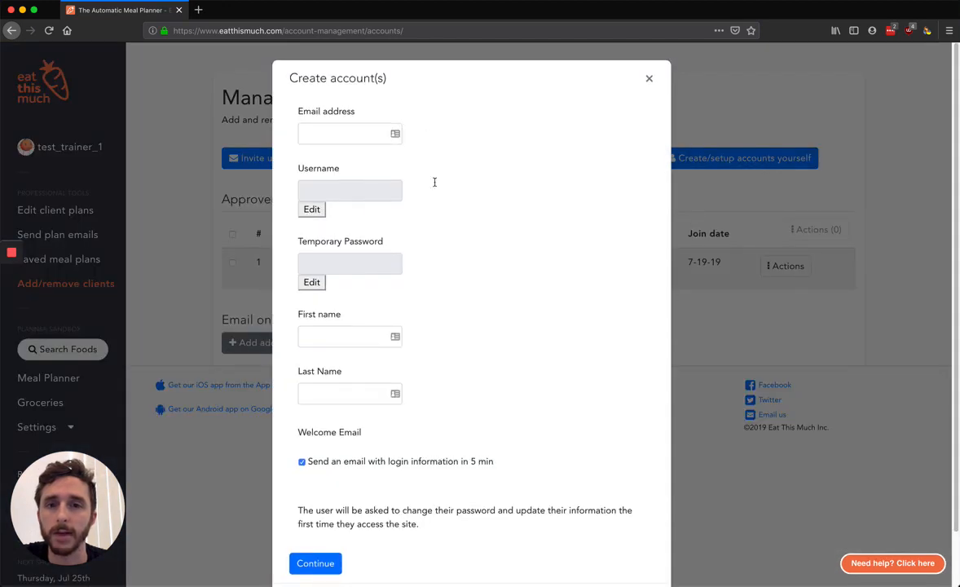
mouse_move(763, 334)
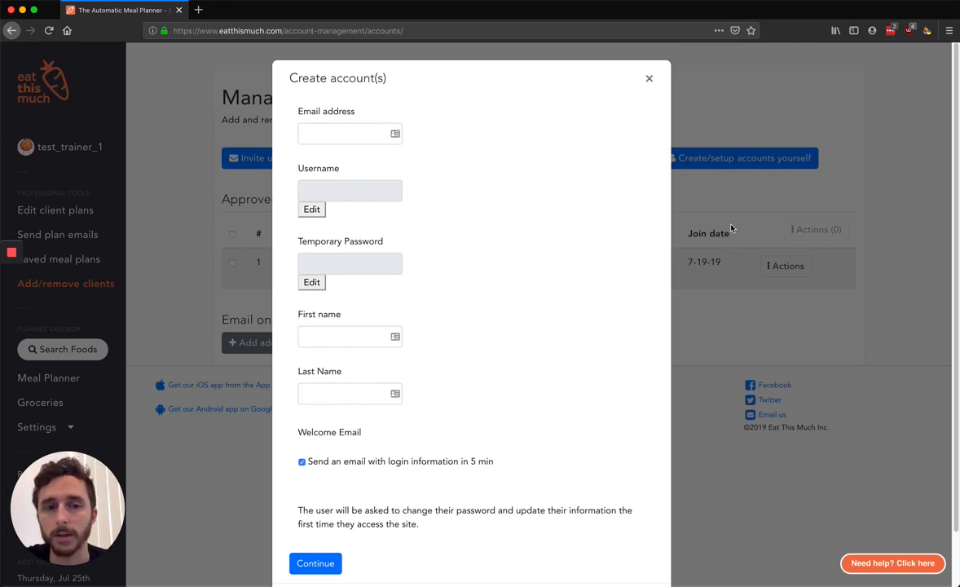
Dismiss the Create account(s) dialog with its × button
left_click(648, 78)
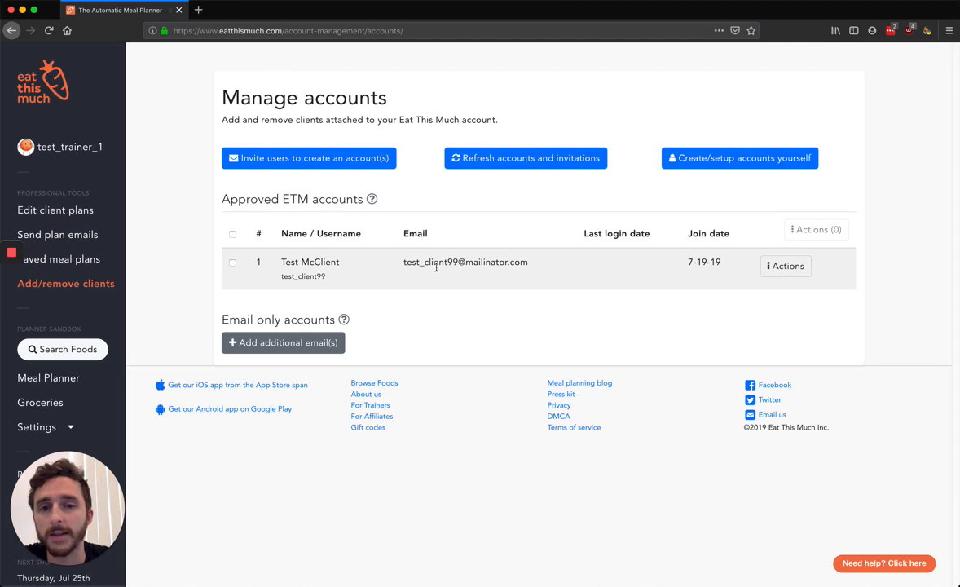
mouse_move(405, 261)
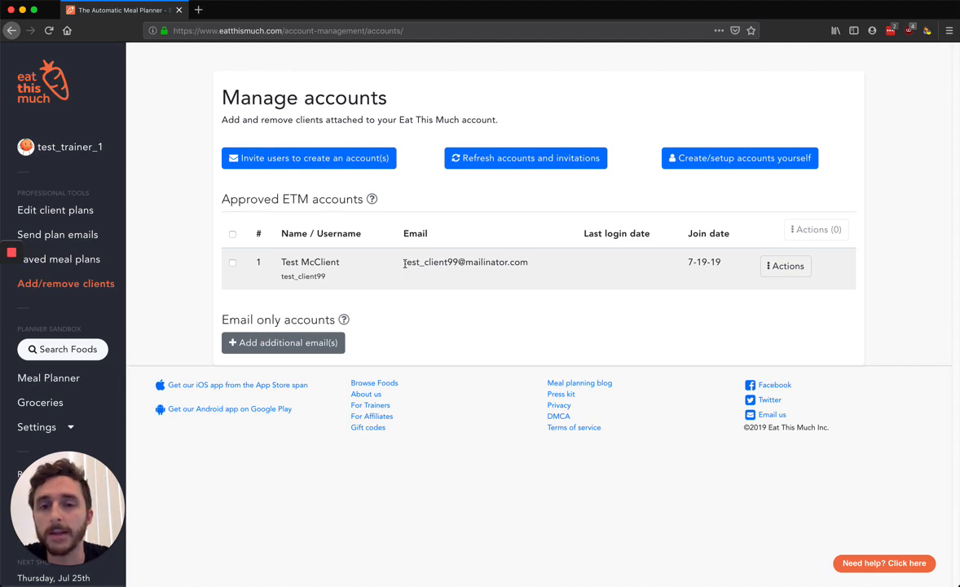
mouse_move(154, 169)
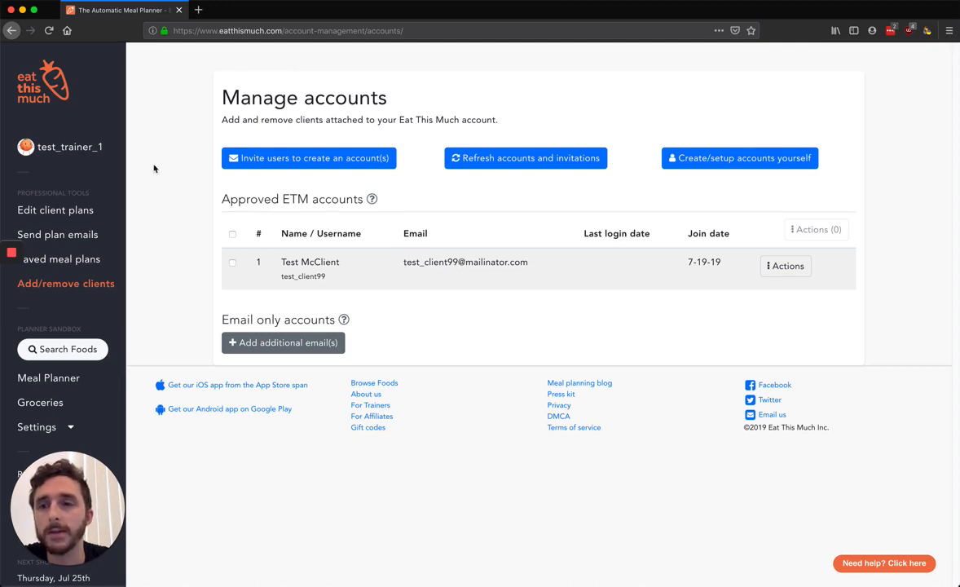
mouse_move(128, 181)
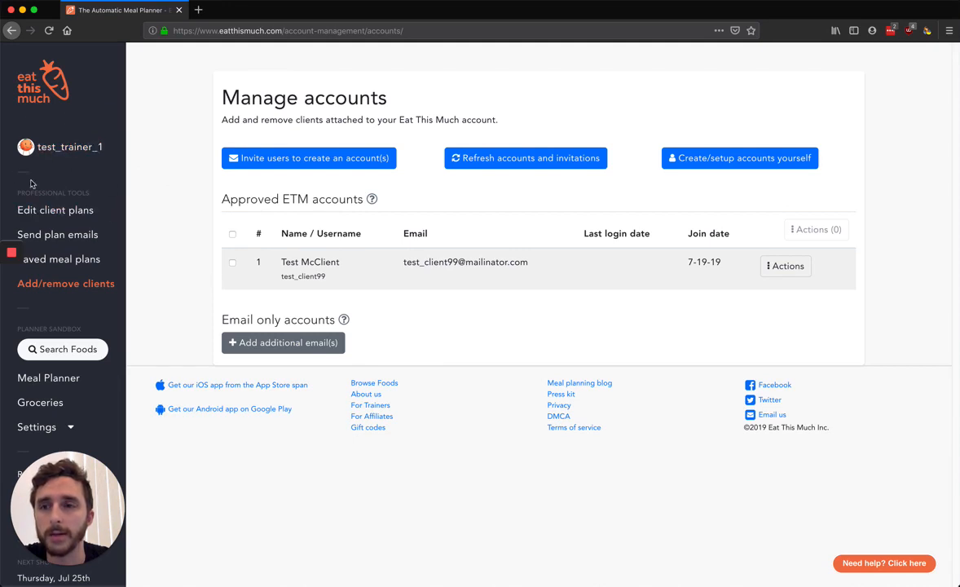
mouse_move(182, 223)
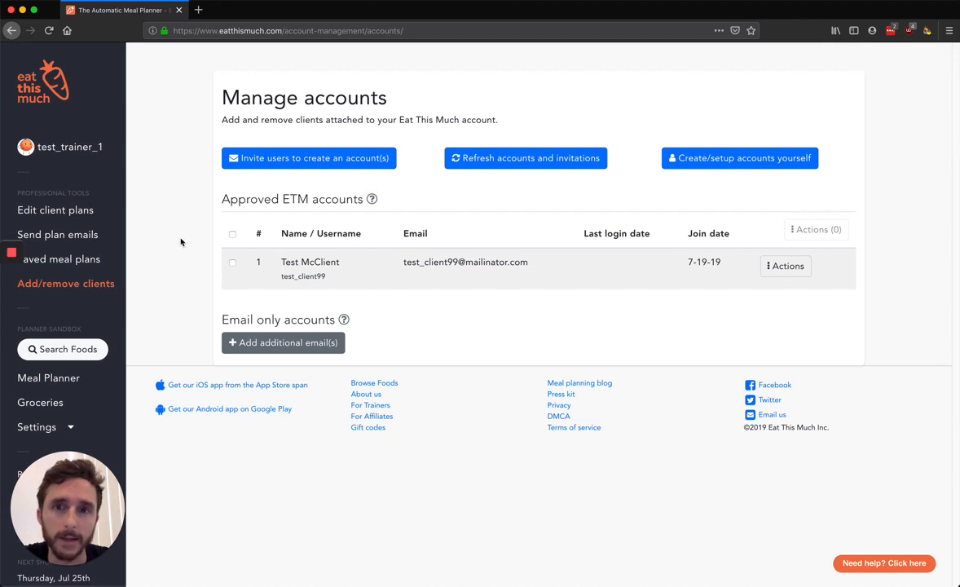
mouse_move(178, 268)
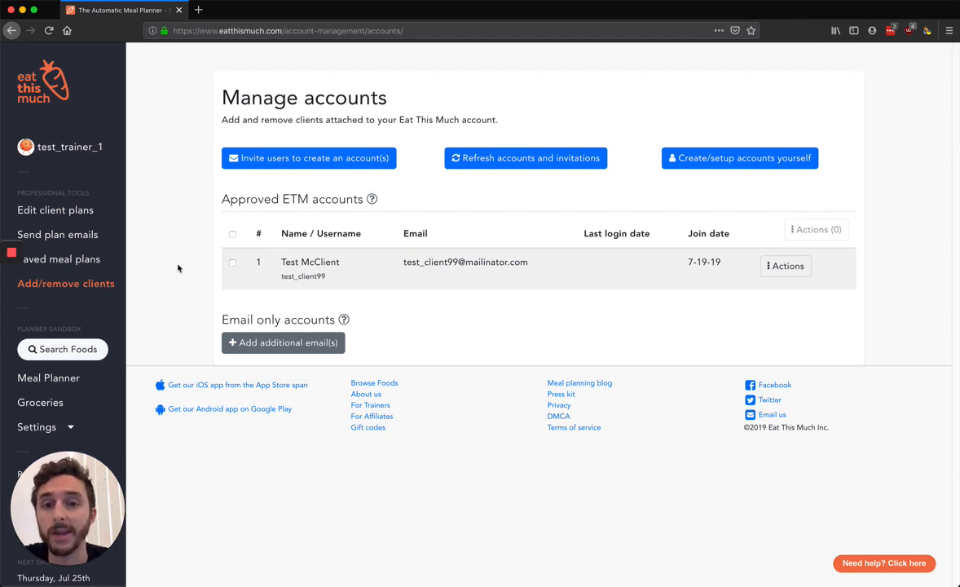
mouse_move(346, 238)
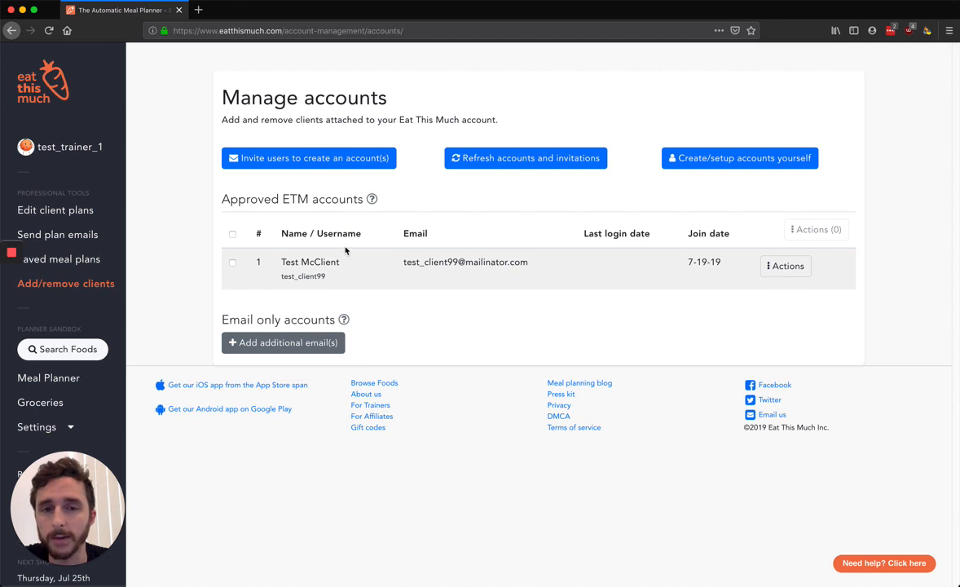
mouse_move(322, 245)
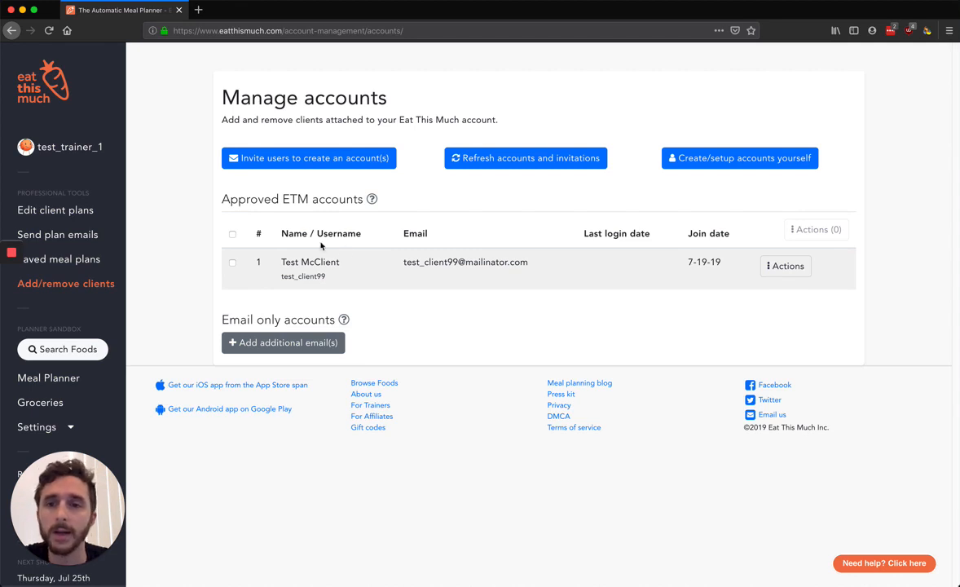
mouse_move(383, 219)
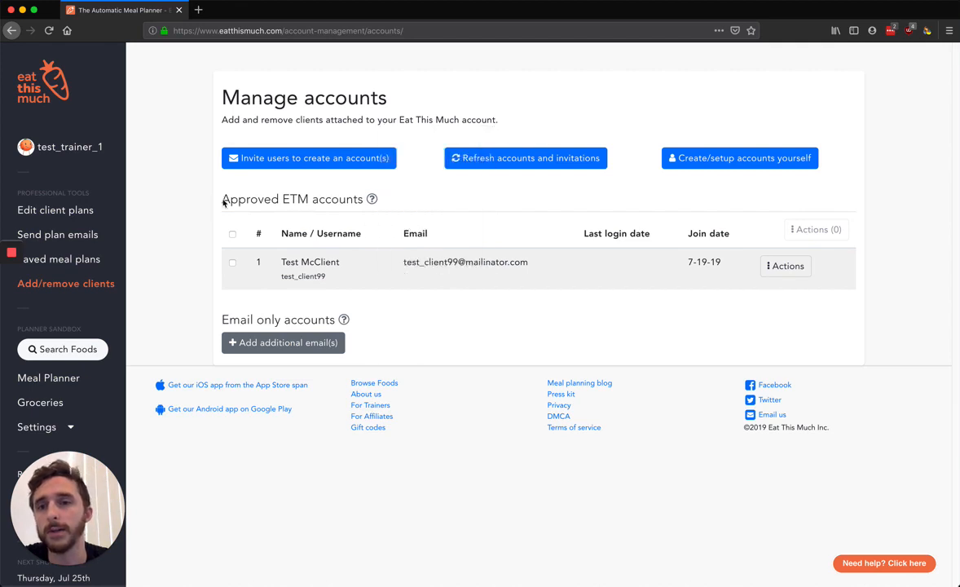
mouse_move(211, 220)
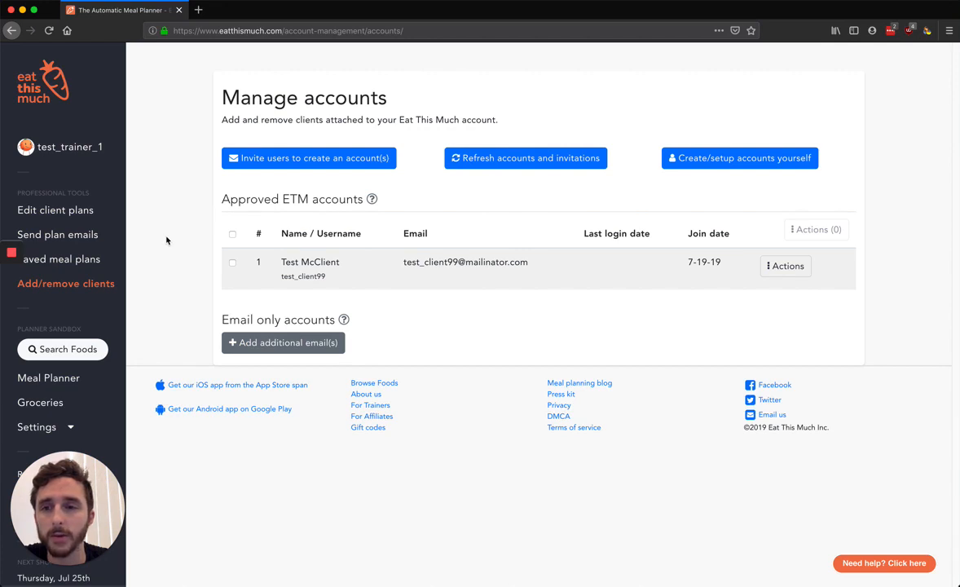
mouse_move(186, 236)
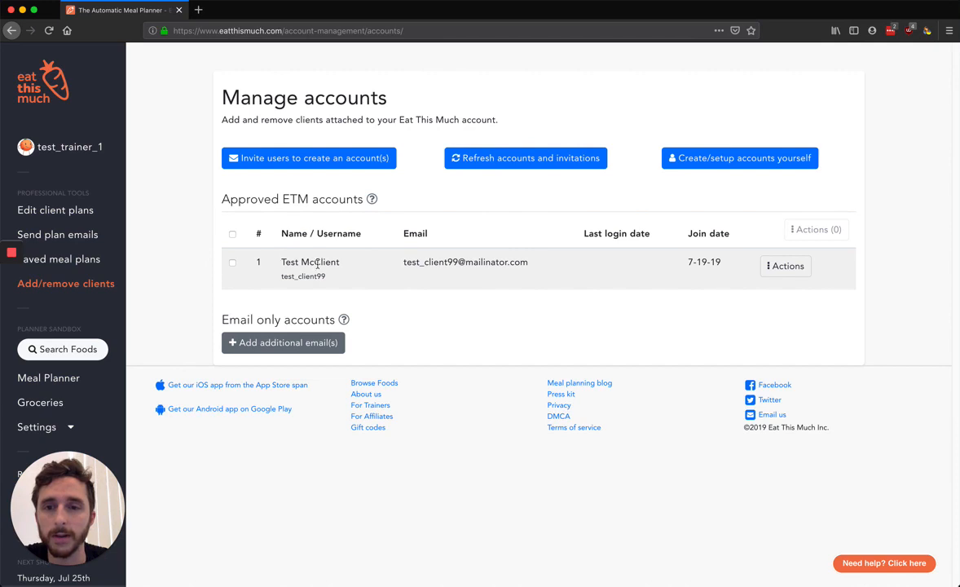
mouse_move(586, 254)
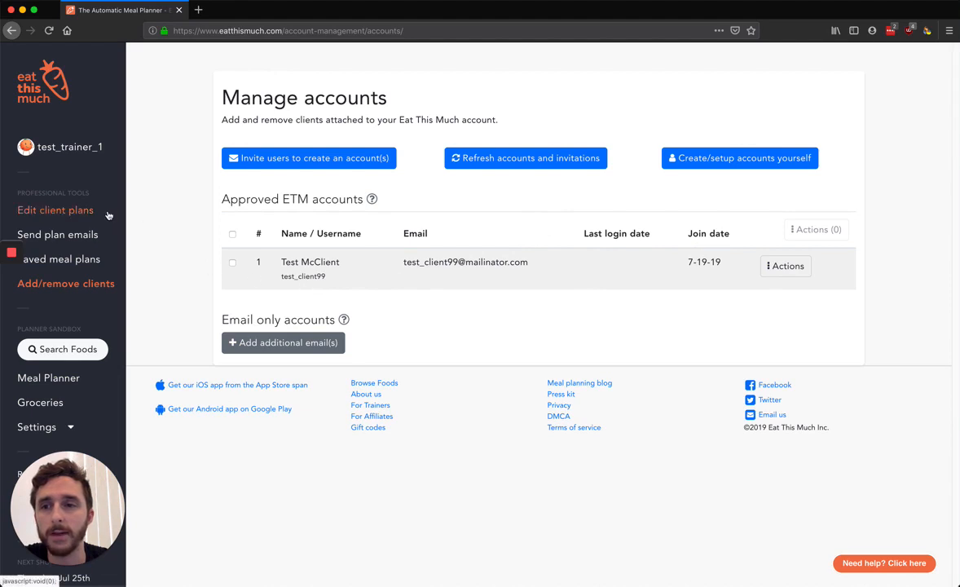
left_click(54, 210)
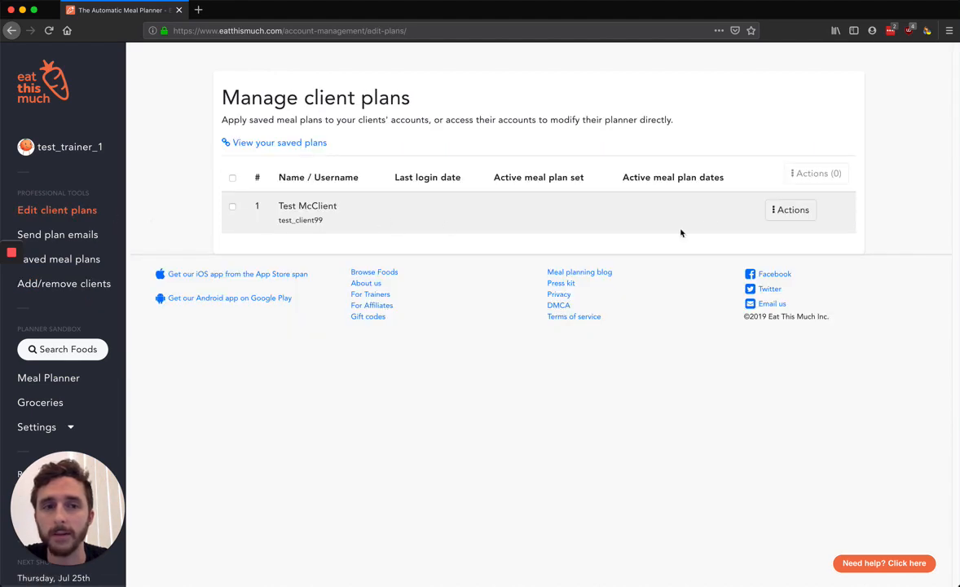
mouse_move(40, 215)
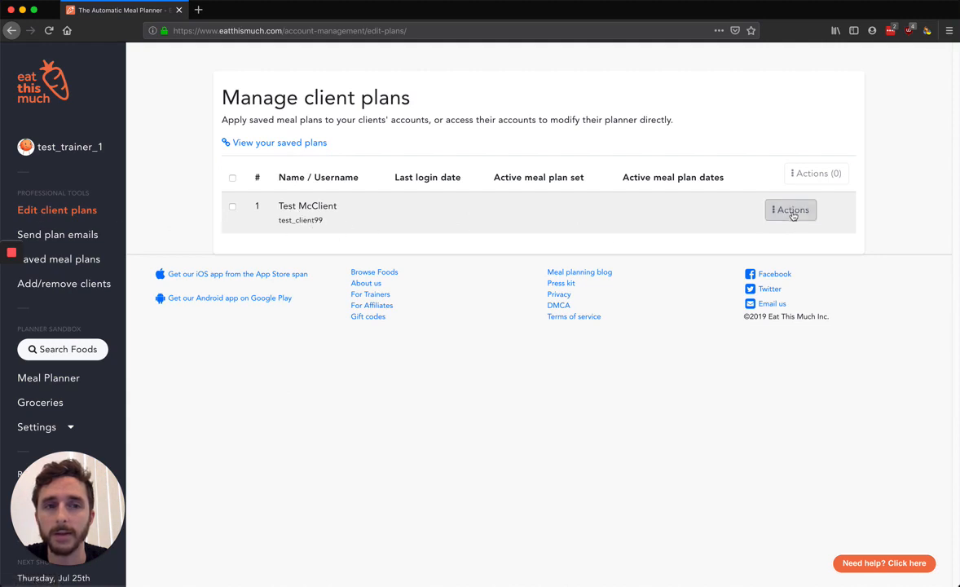
left_click(790, 209)
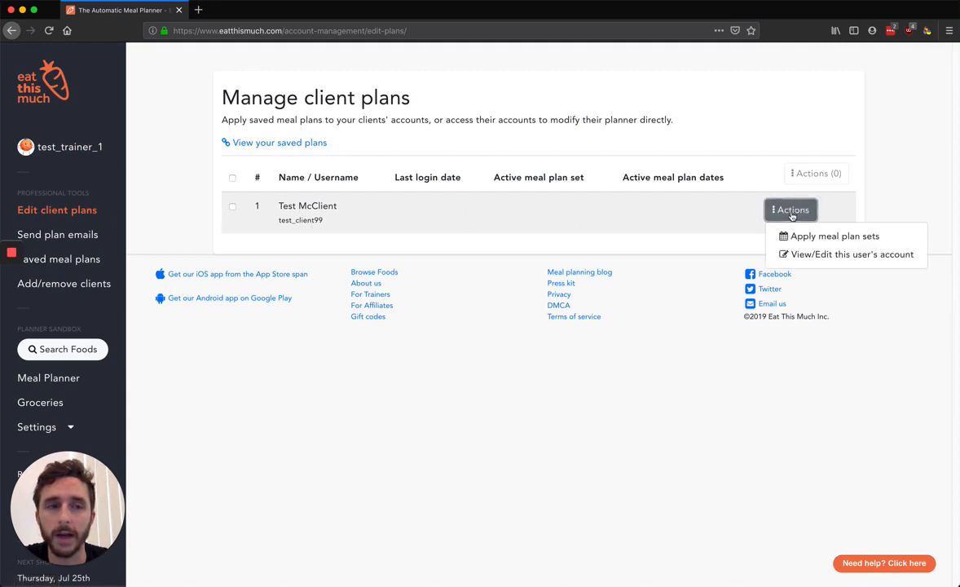
mouse_move(855, 239)
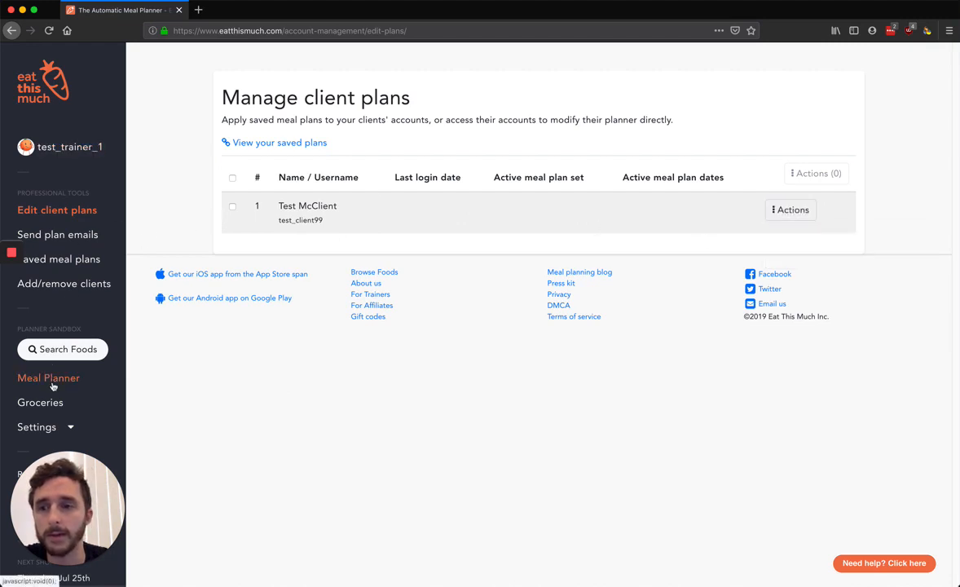
Reopen the July 2019 Meal Planner and glance at the Diet Actions menu
left_click(48, 377)
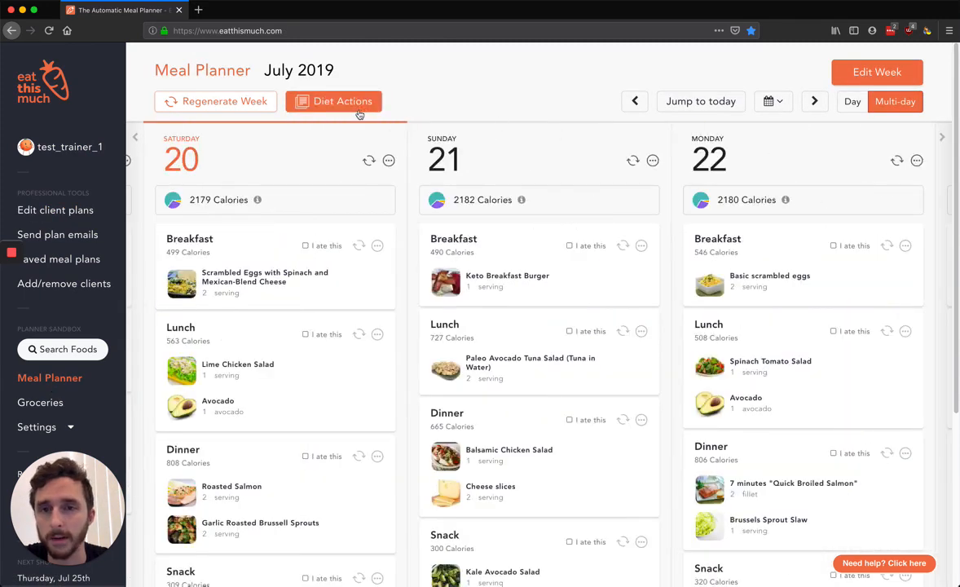
left_click(342, 101)
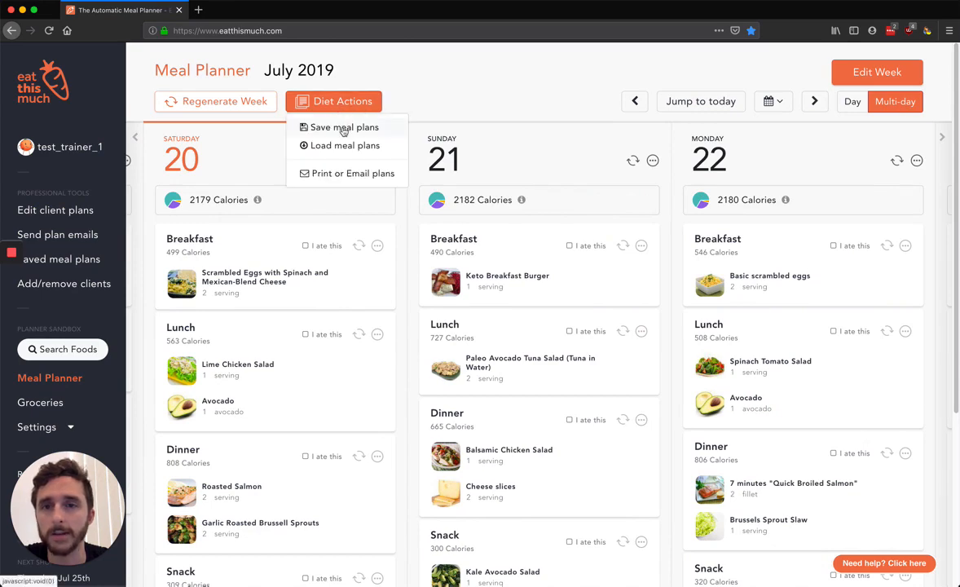
left_click(344, 127)
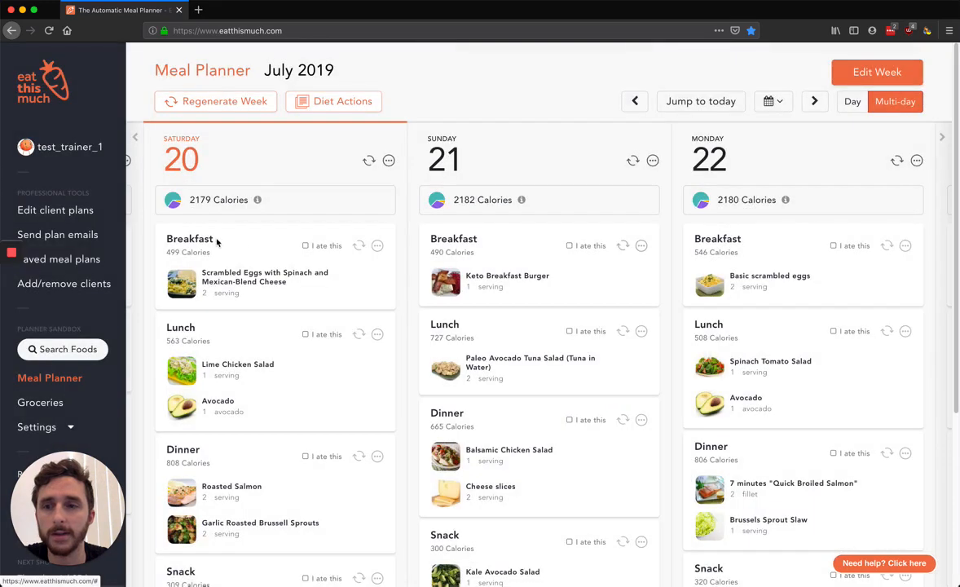
Open Saved meal plans showing the 14-day keto and two 7-day high-protein sets
left_click(63, 258)
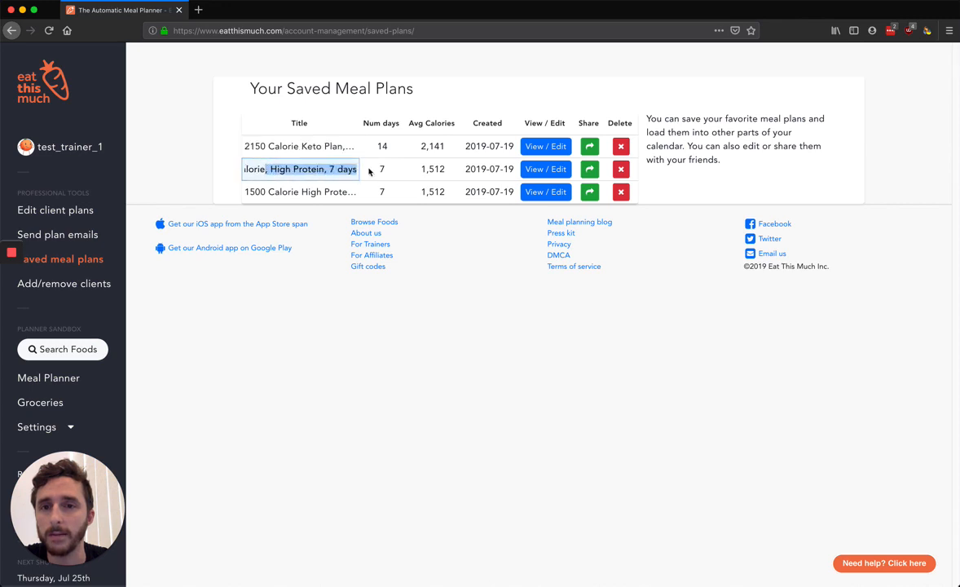
mouse_move(382, 146)
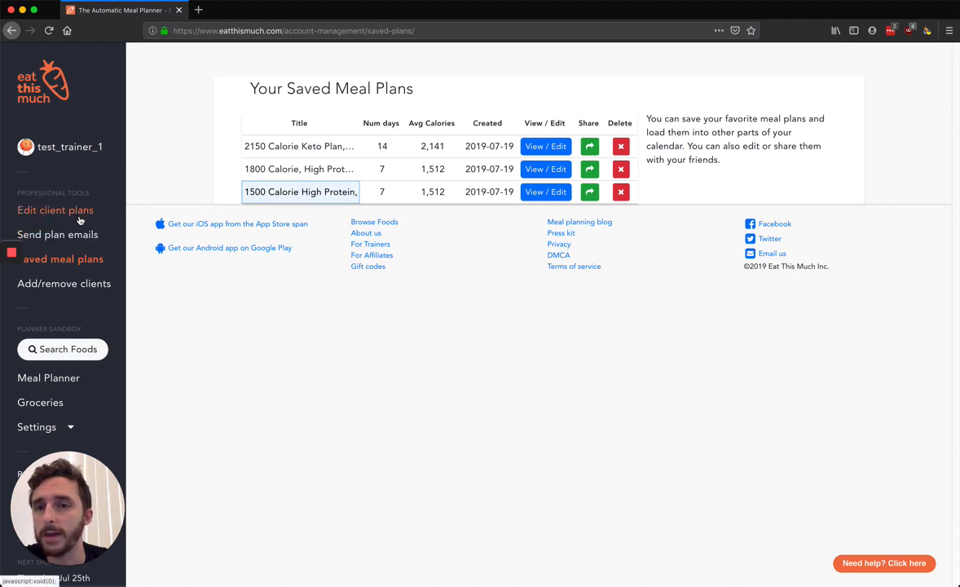
mouse_move(109, 199)
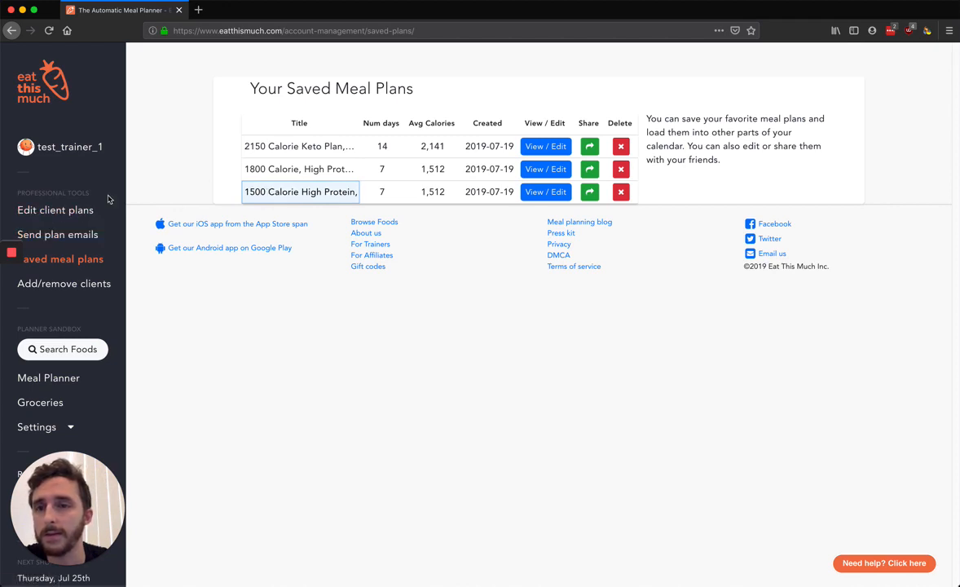
Apply the 2150 Calorie Keto Plan set to Test McClient from Edit client plans
left_click(56, 210)
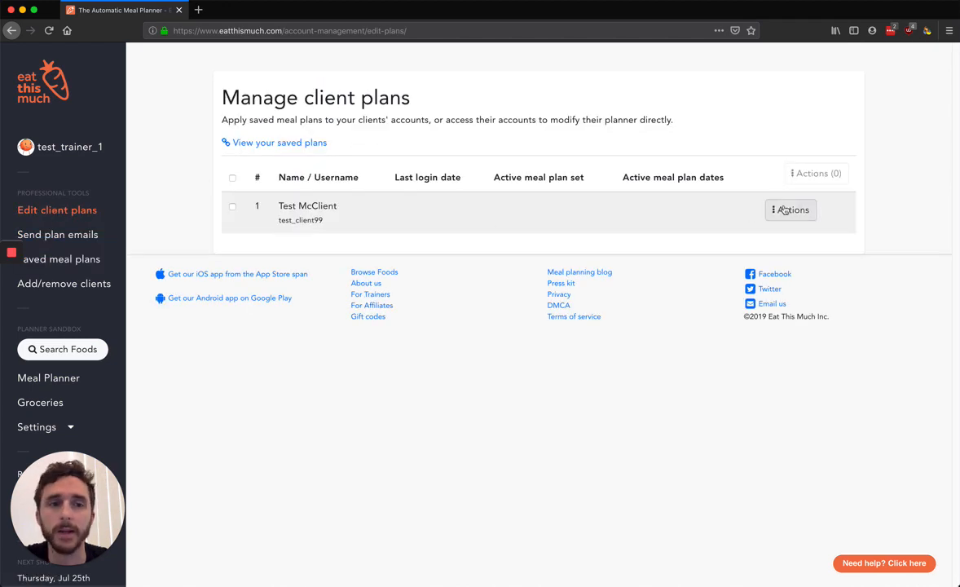
left_click(791, 209)
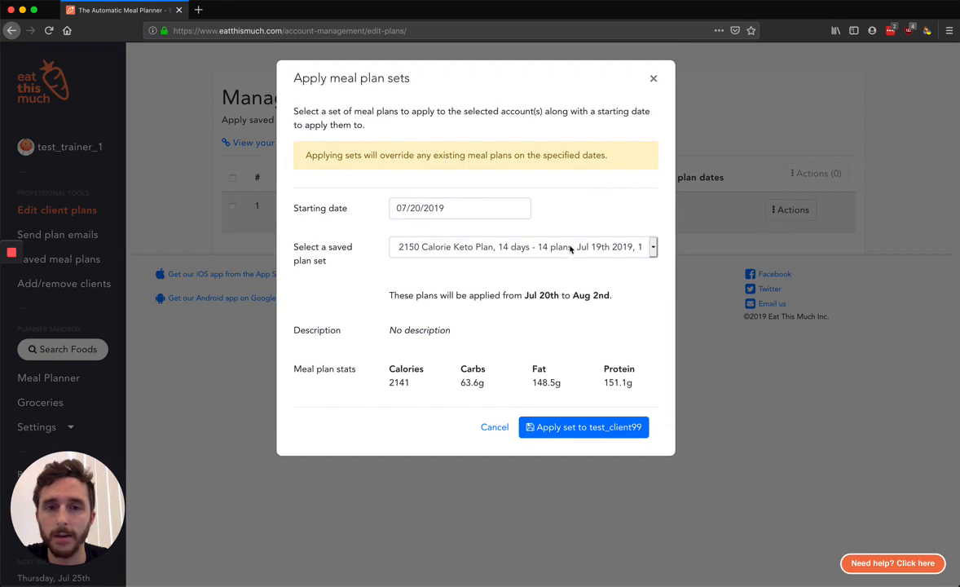
left_click(521, 246)
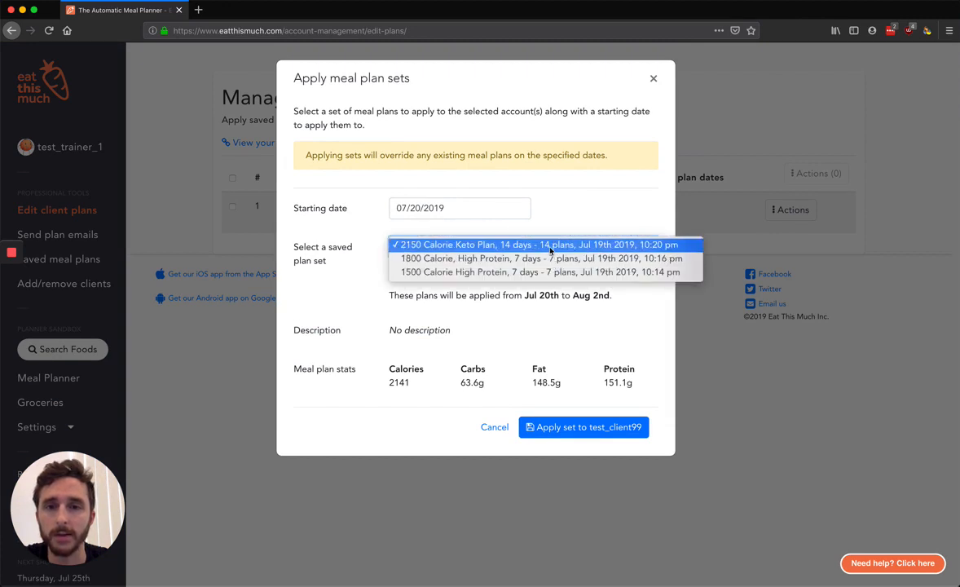
left_click(521, 243)
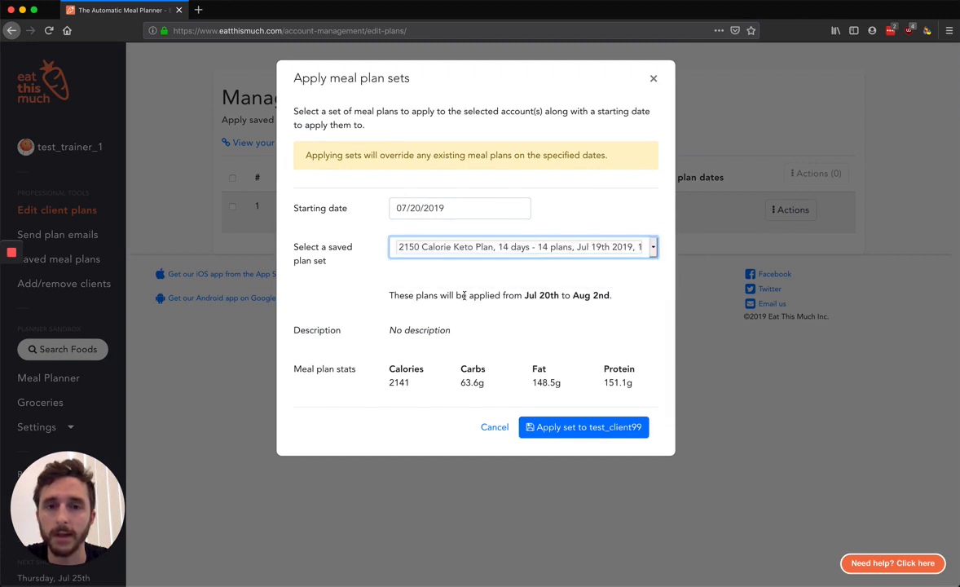
mouse_move(458, 251)
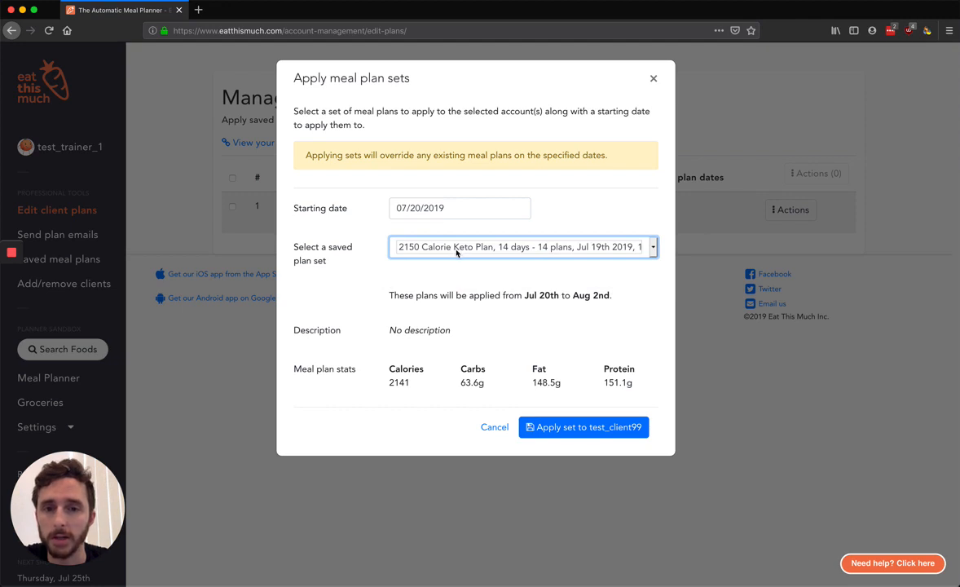
mouse_move(435, 295)
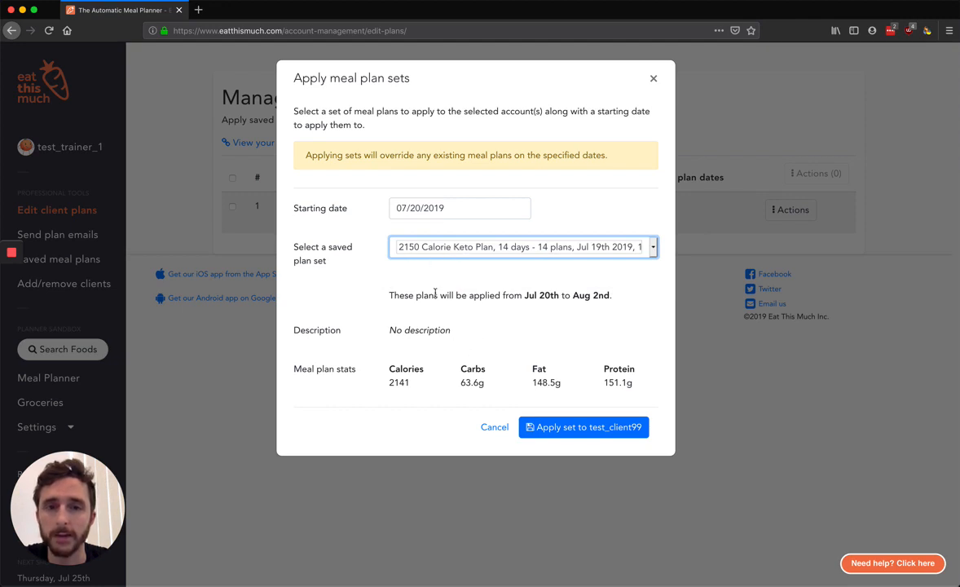
mouse_move(551, 432)
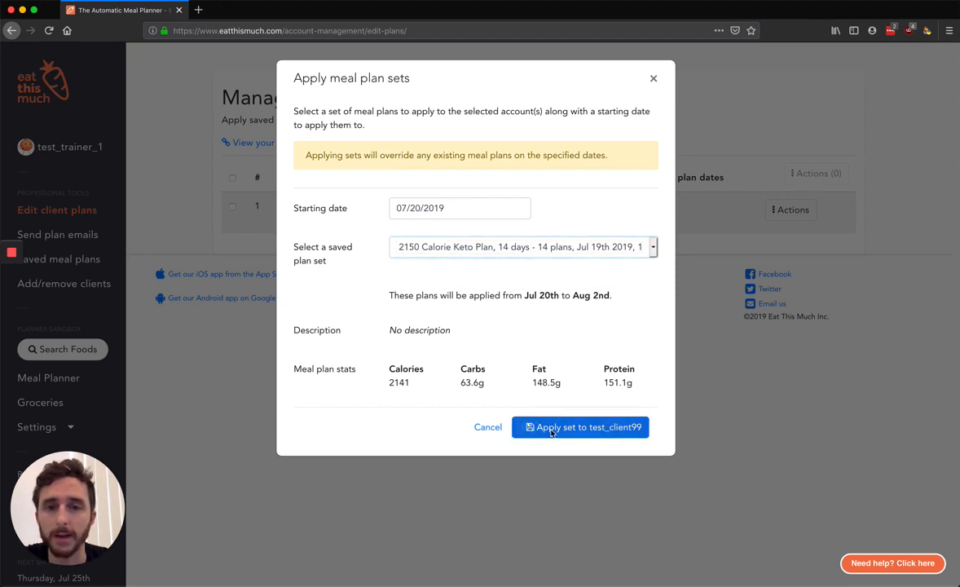
left_click(580, 427)
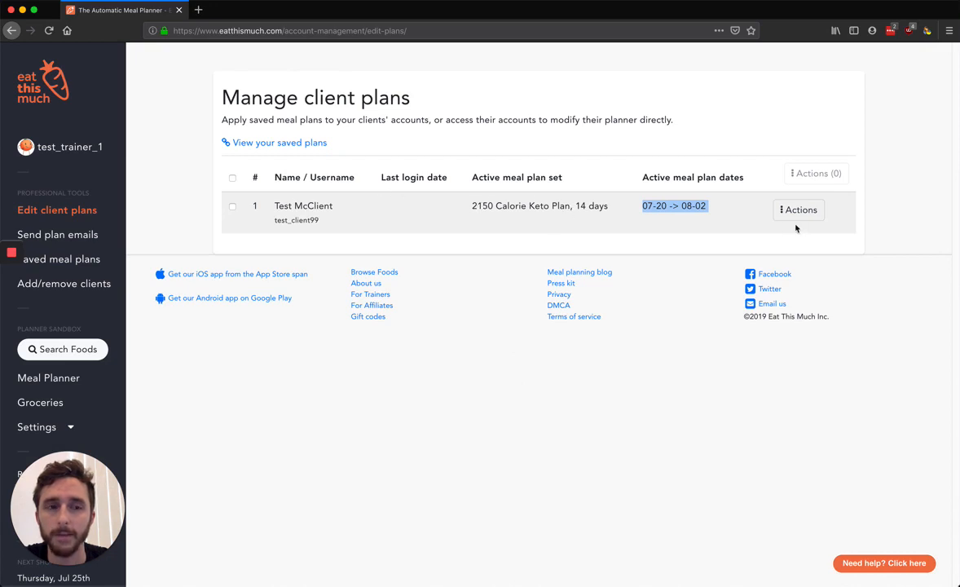
Choose View/Edit this user's account from test_client99's Actions menu
left_click(798, 209)
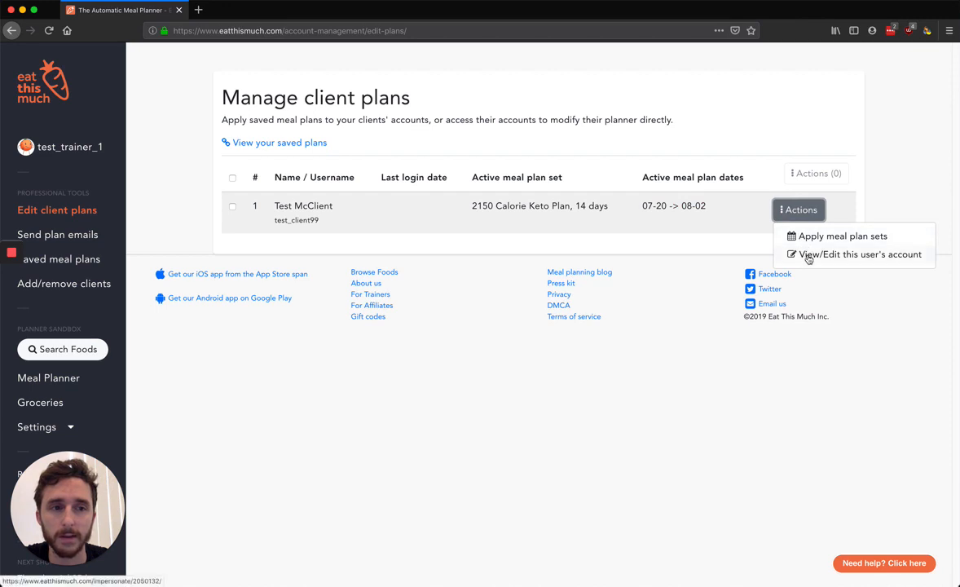
left_click(859, 254)
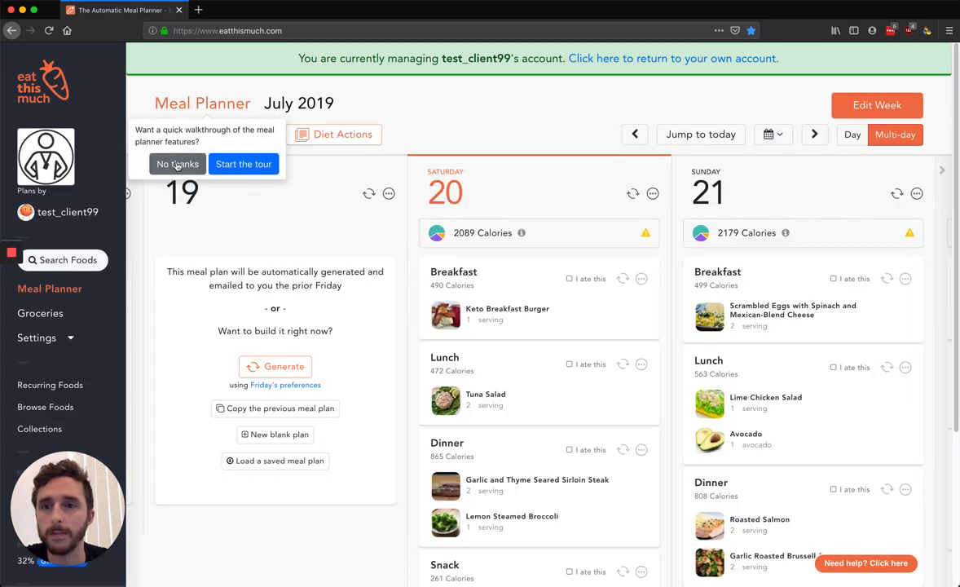
Skip the walkthrough and regenerate Saturday breakfast into a Cheese, Bacon, and Egg Scramble
left_click(177, 164)
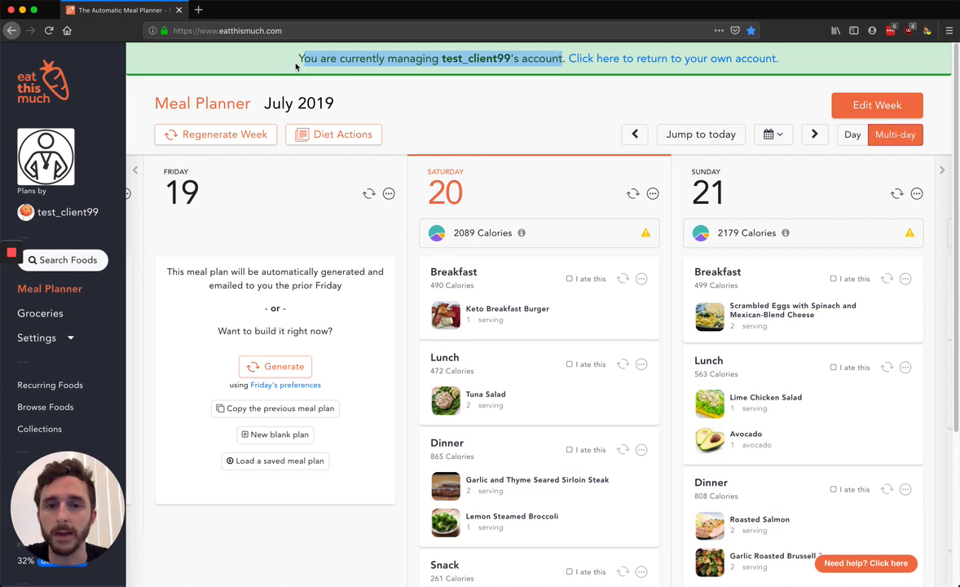
mouse_move(507, 309)
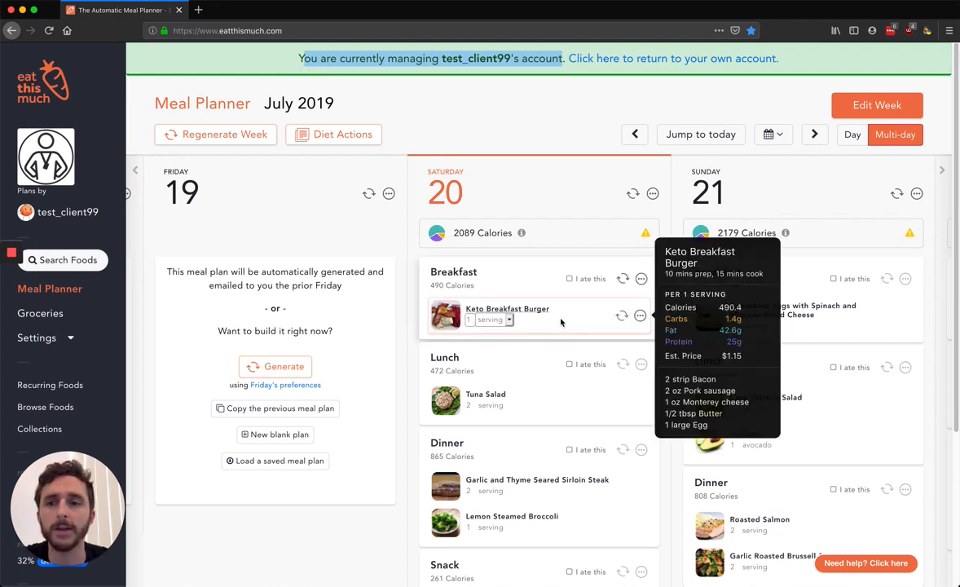
mouse_move(578, 166)
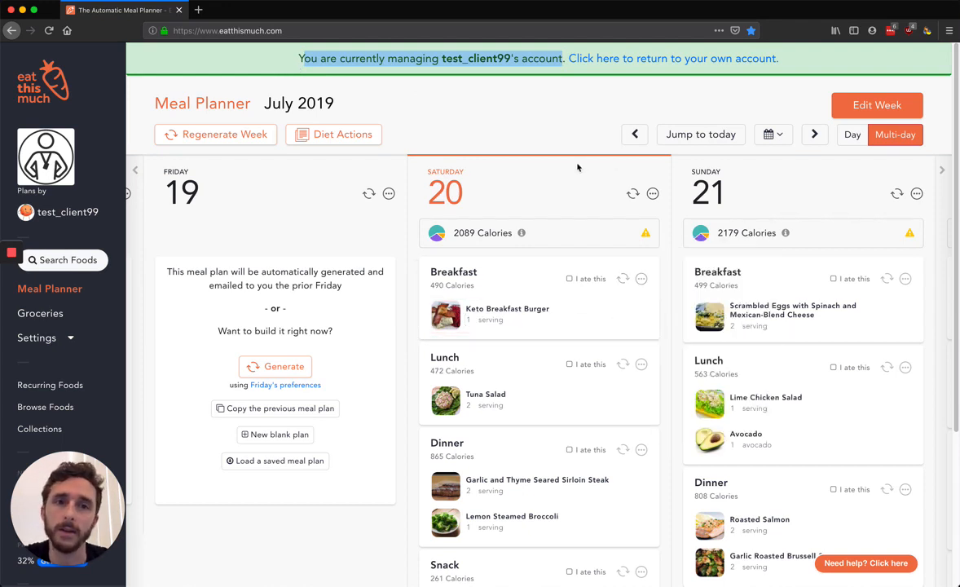
mouse_move(46, 155)
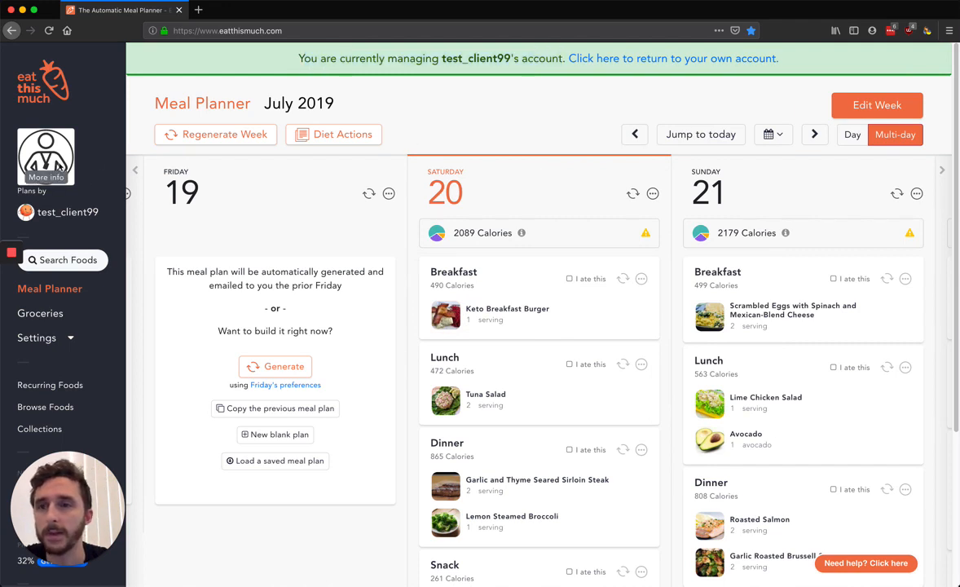
mouse_move(57, 198)
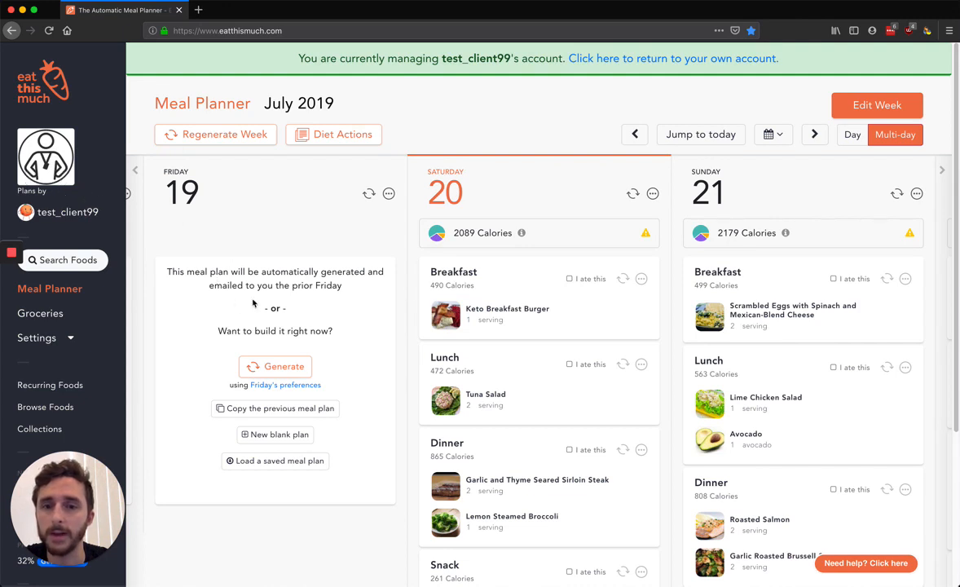
left_click(622, 278)
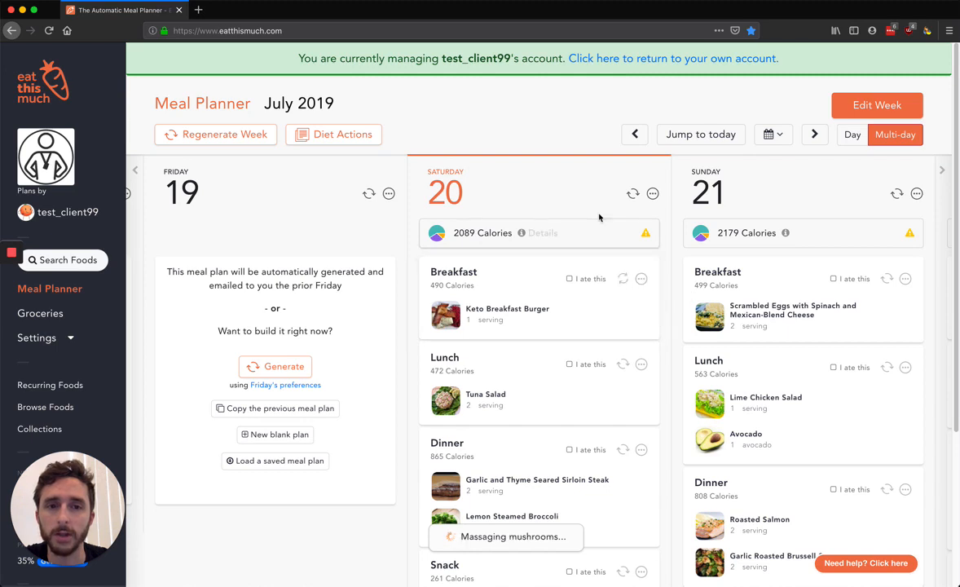
left_click(622, 278)
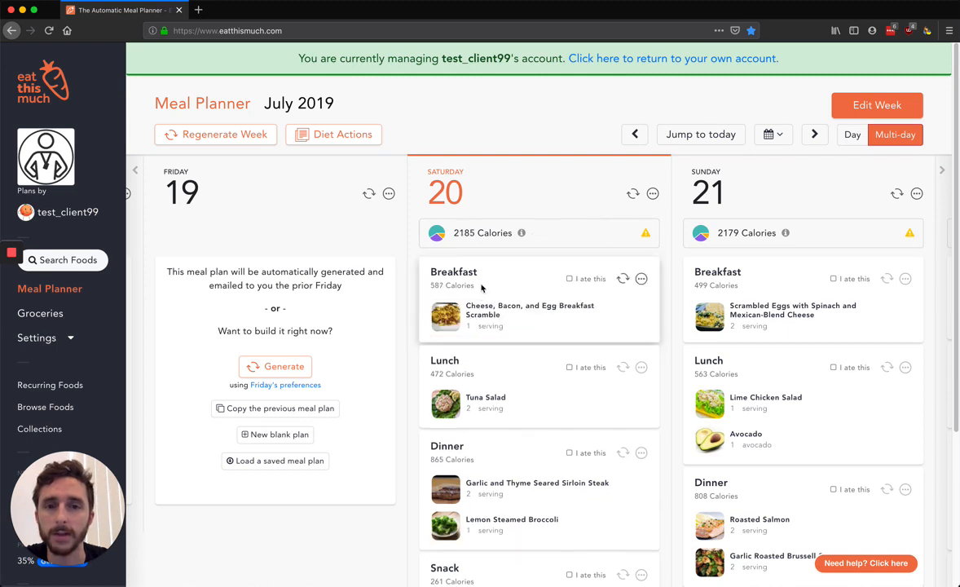
mouse_move(530, 316)
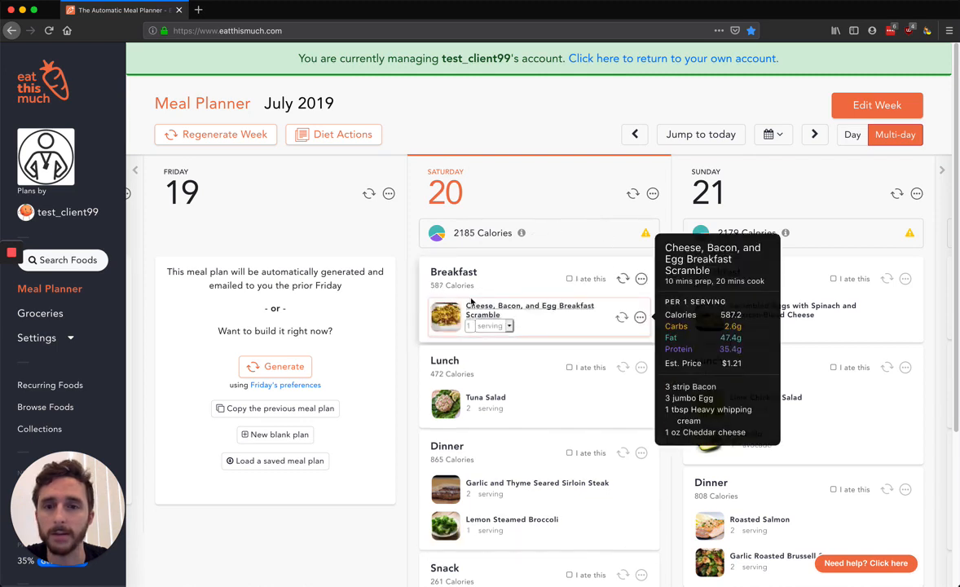
mouse_move(483, 159)
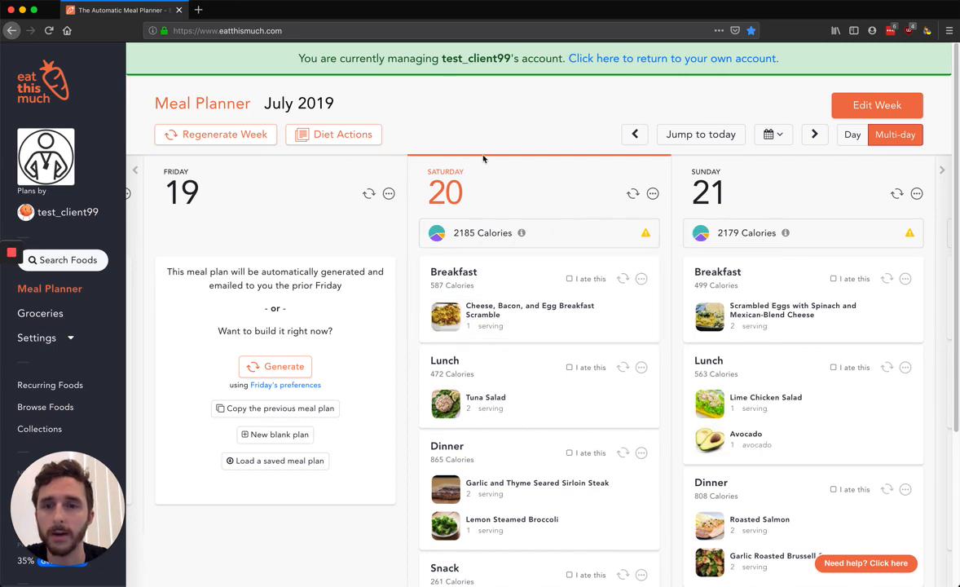
mouse_move(467, 218)
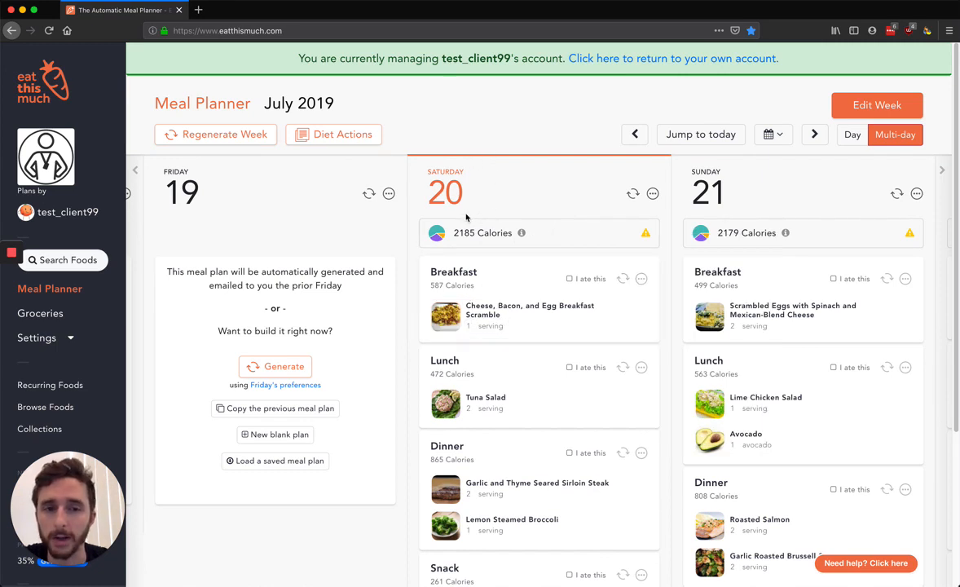
mouse_move(534, 183)
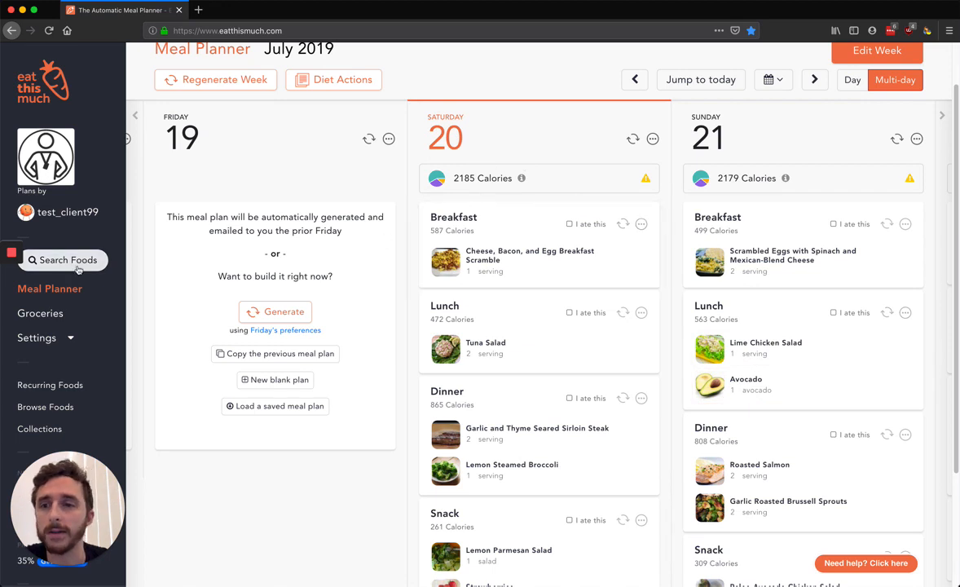
Add the Kids Meal Cheeseburger from Search Foods and remove the scramble
left_click(63, 260)
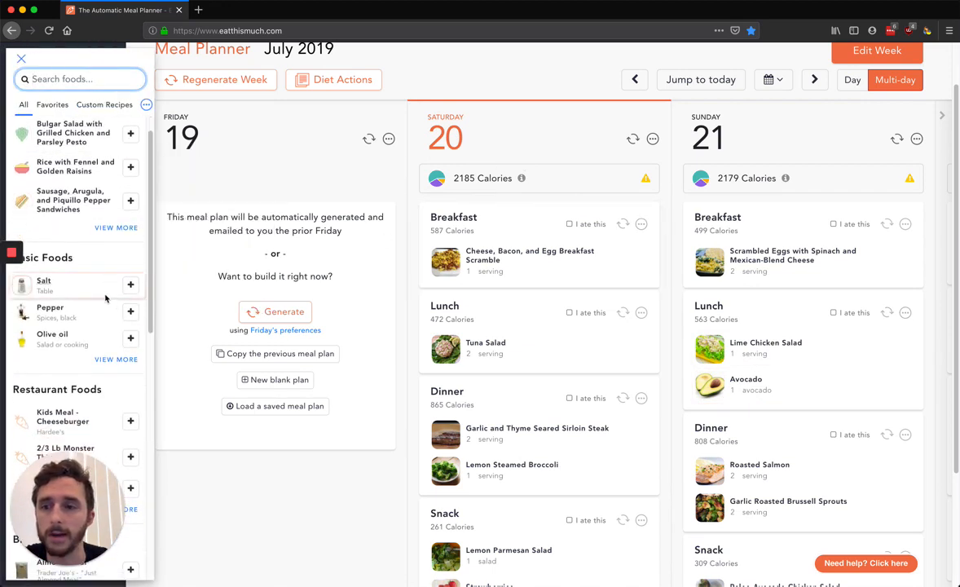
mouse_move(81, 391)
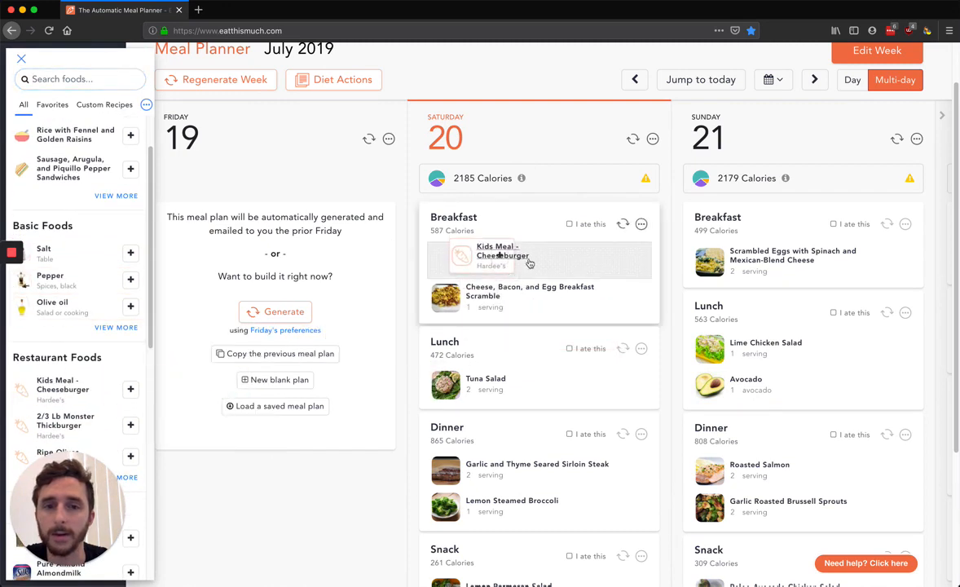
left_click(641, 301)
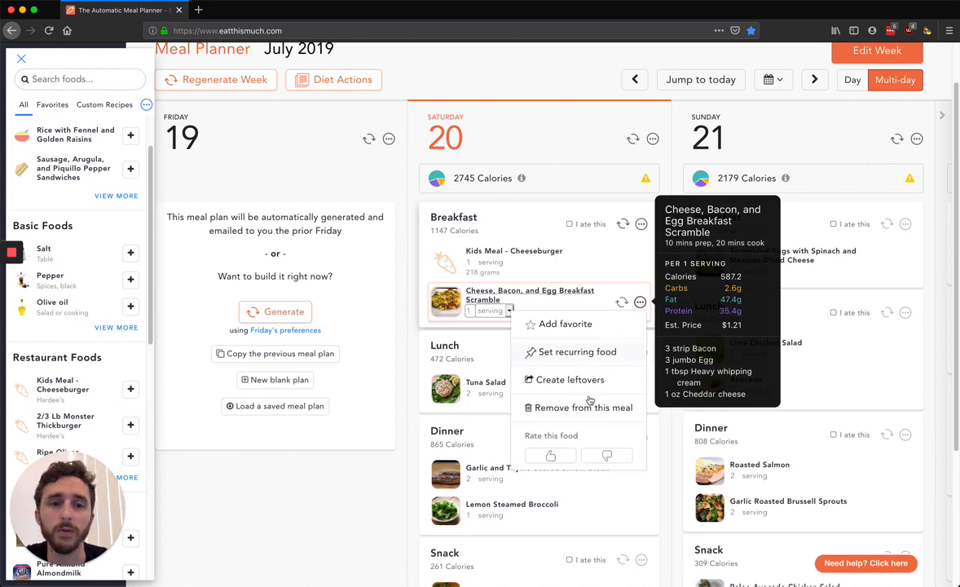
left_click(582, 407)
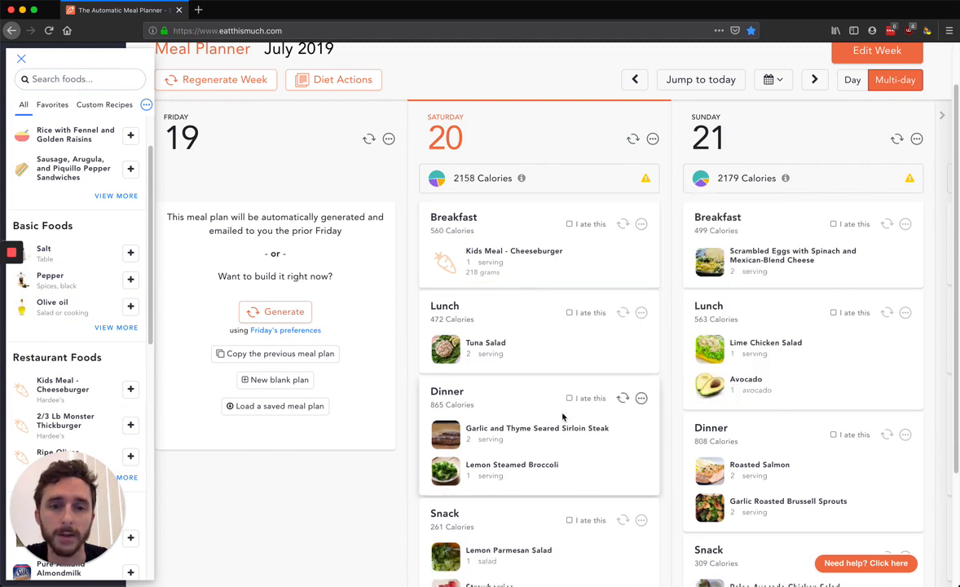
mouse_move(514, 260)
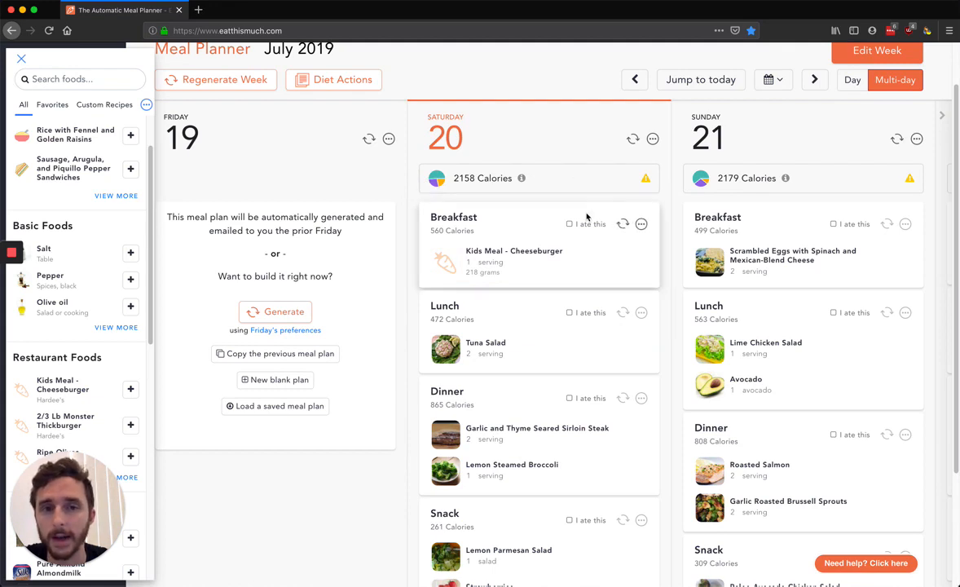
mouse_move(585, 214)
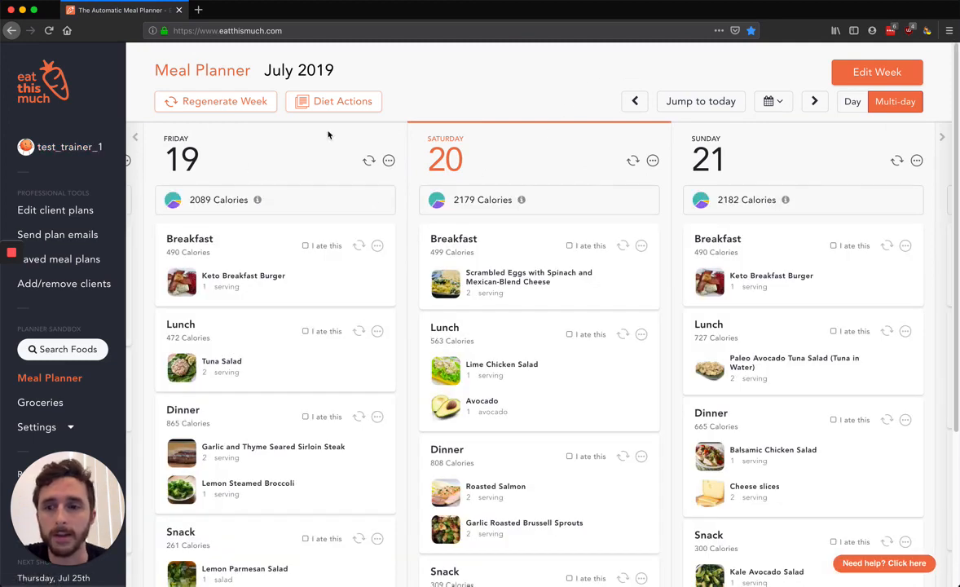
mouse_move(278, 353)
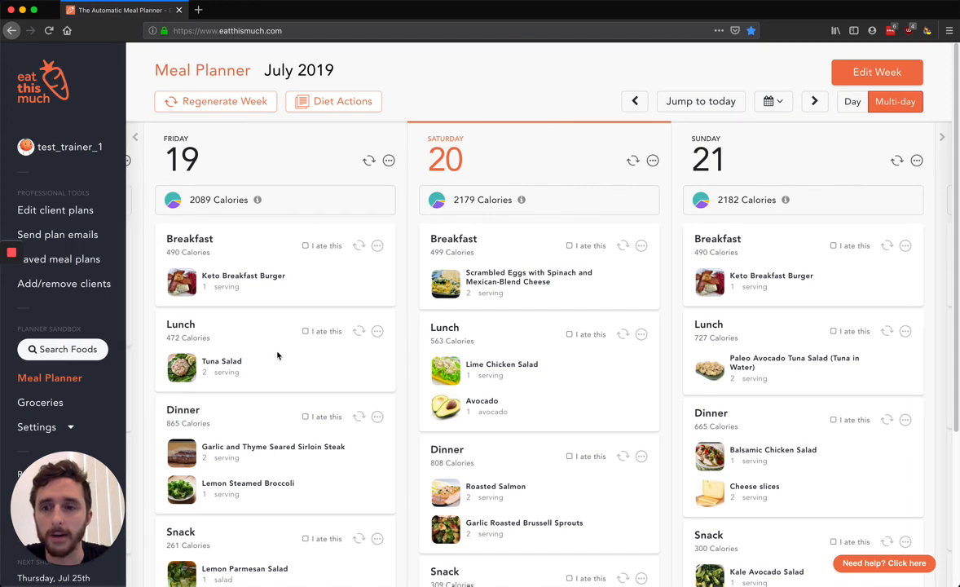
Open Groceries and Pantry for the July 19 to August 1 grocery list
scroll("down", 3)
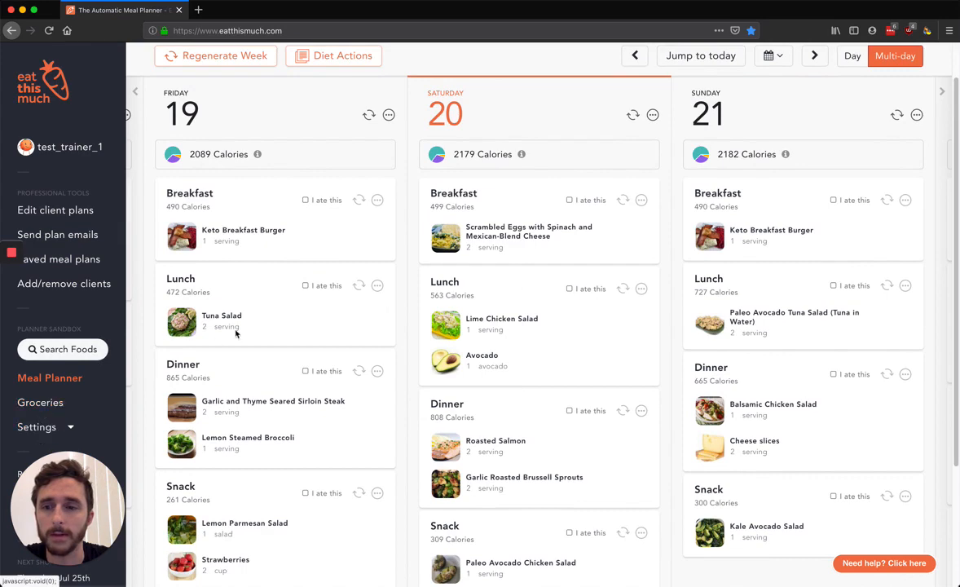
left_click(40, 402)
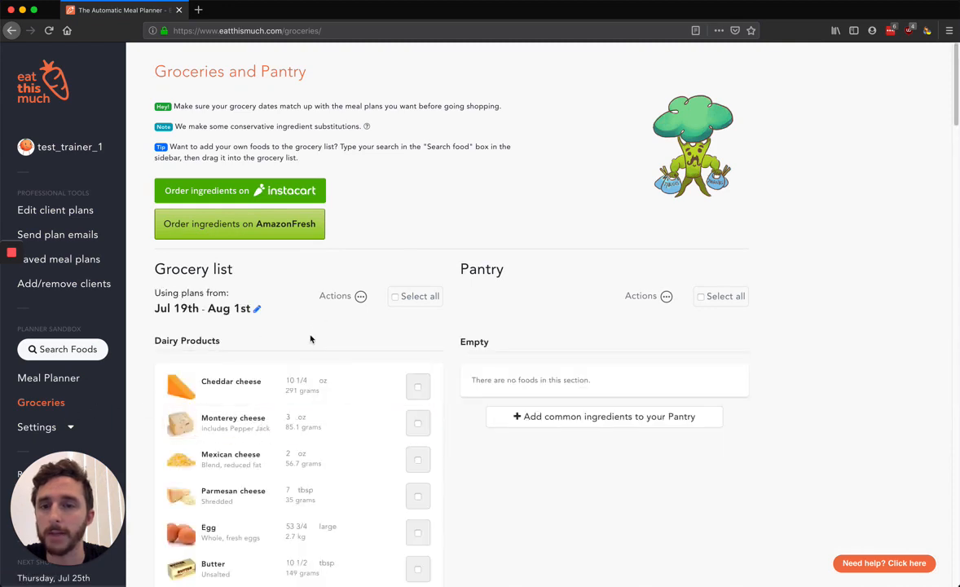
mouse_move(633, 340)
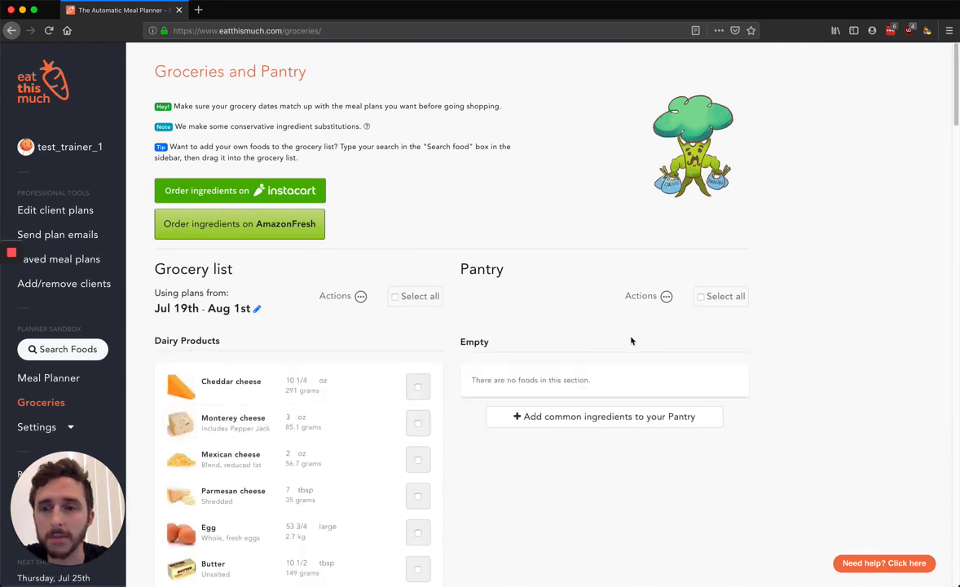
mouse_move(351, 279)
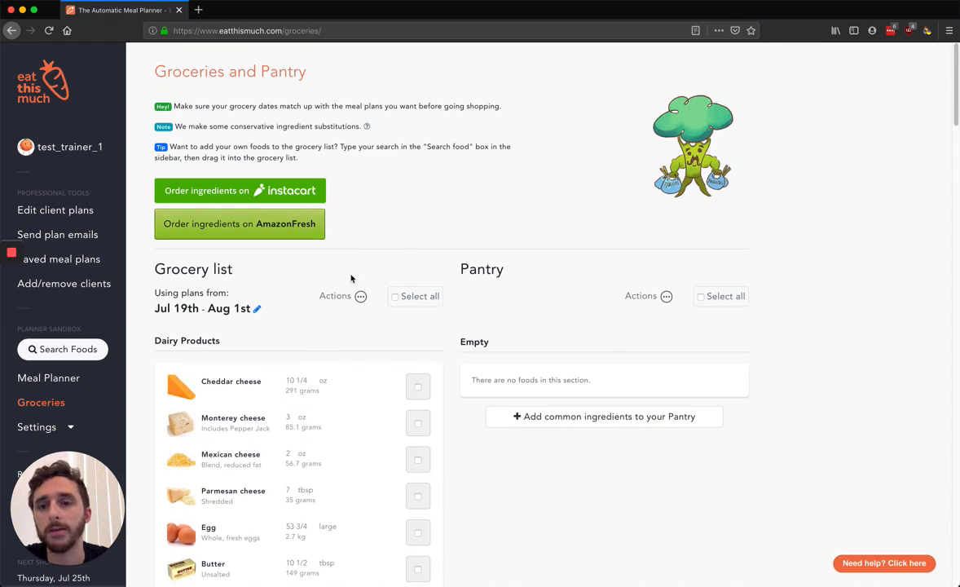
mouse_move(254, 321)
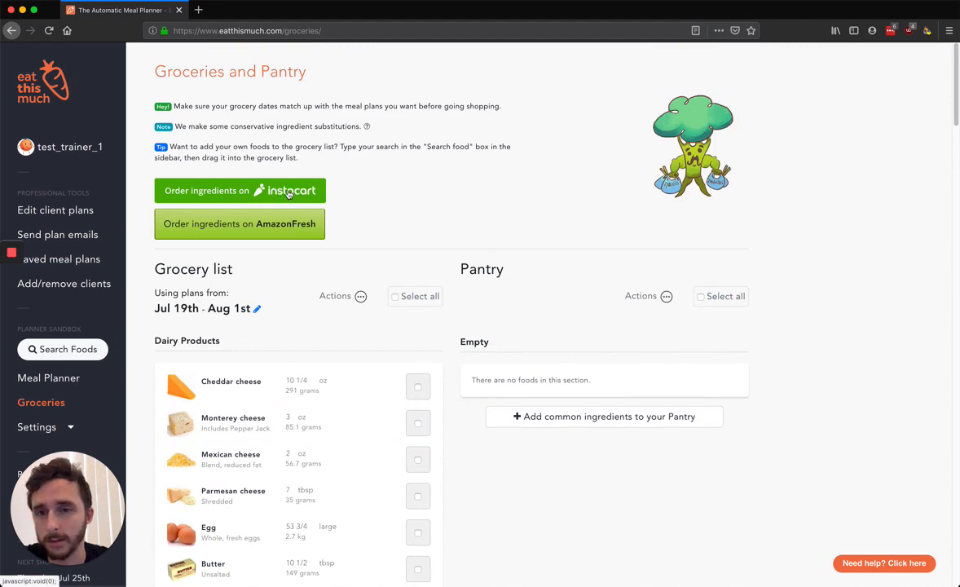
Bring up the AmazonFresh ordering instructions for exporting the grocery list
left_click(238, 223)
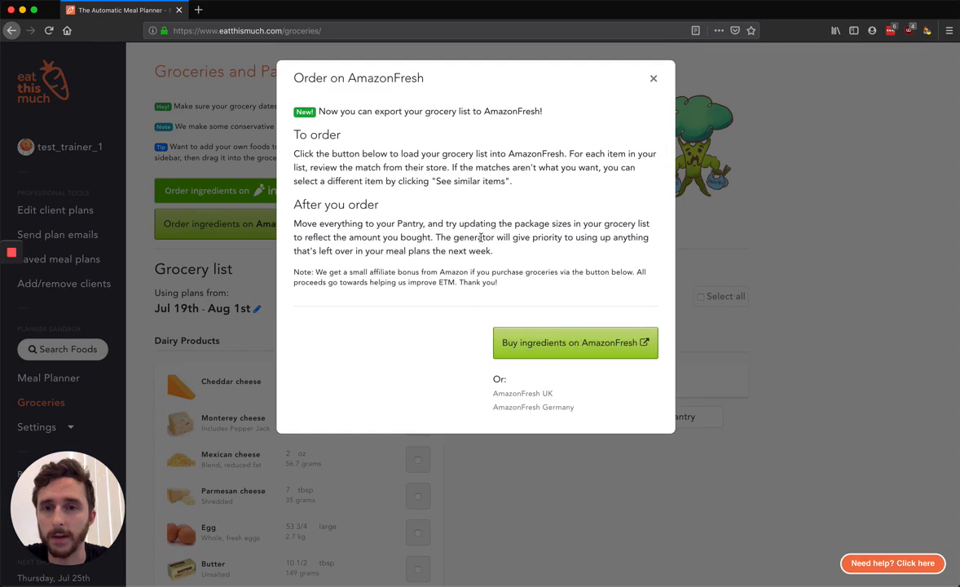
mouse_move(653, 78)
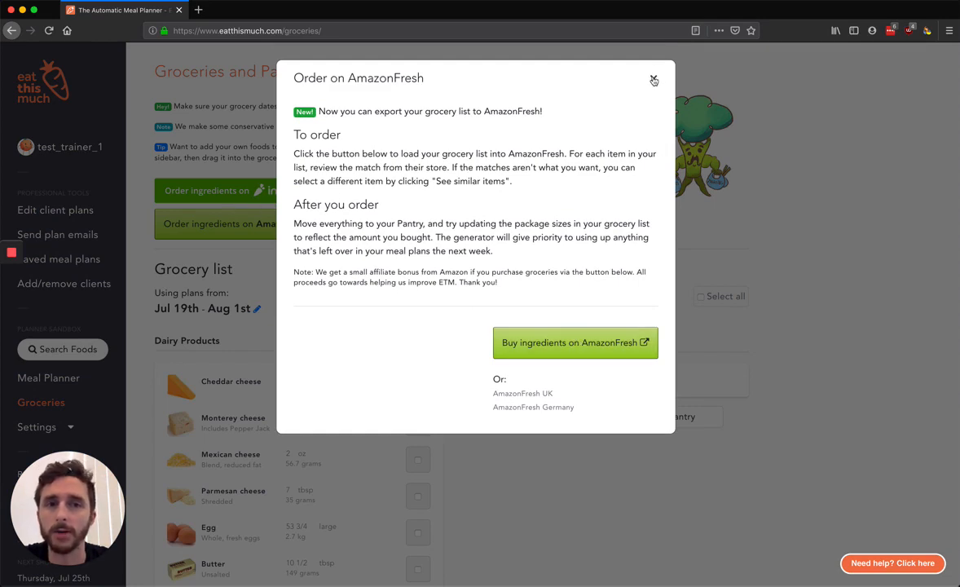
left_click(653, 78)
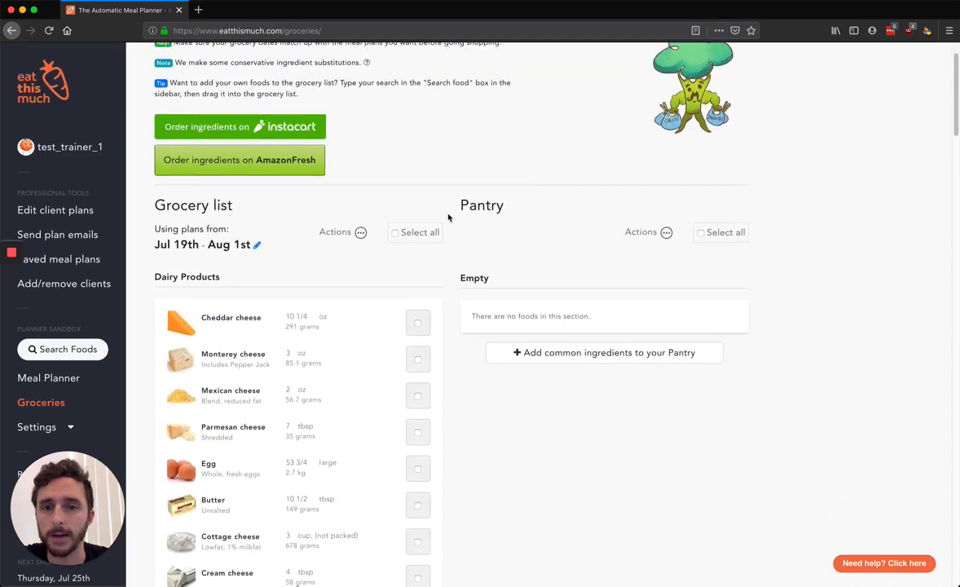
scroll("up", 3)
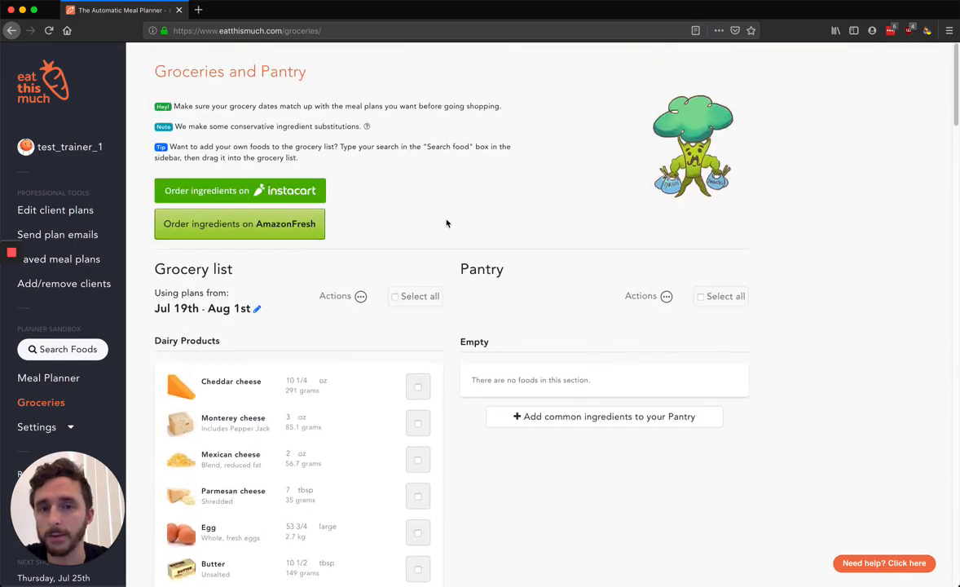
mouse_move(349, 242)
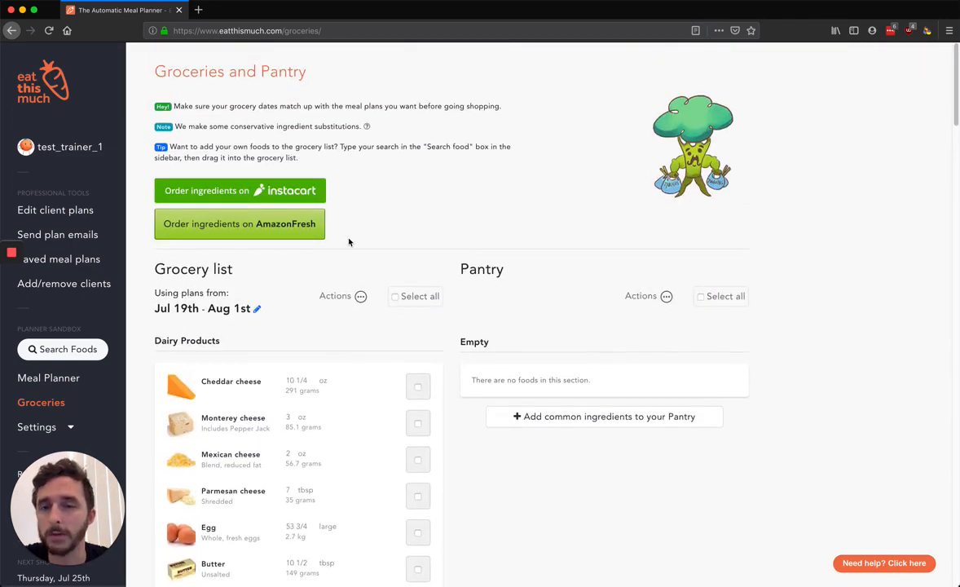
Return to the Meal Planner showing July 19th–21st meals
left_click(48, 377)
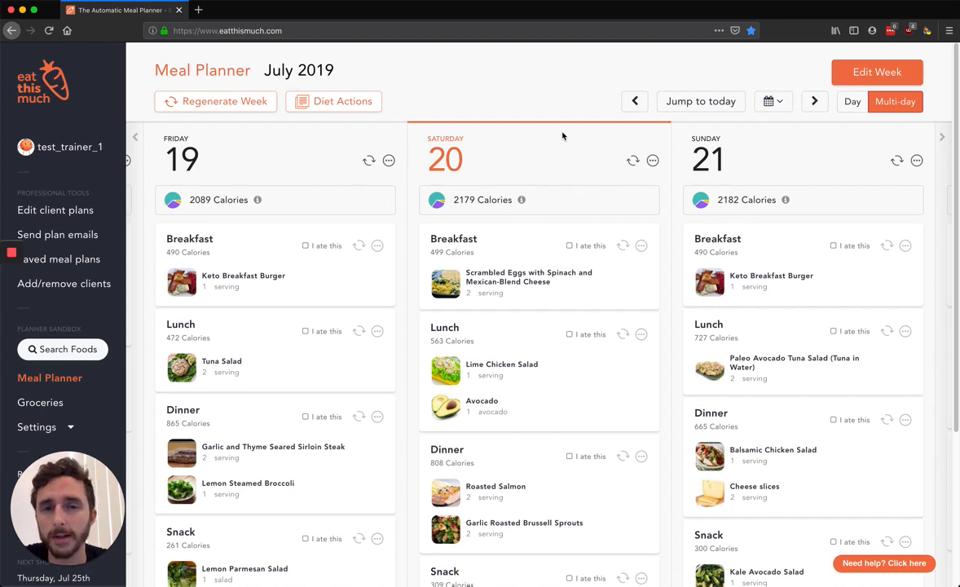
mouse_move(537, 147)
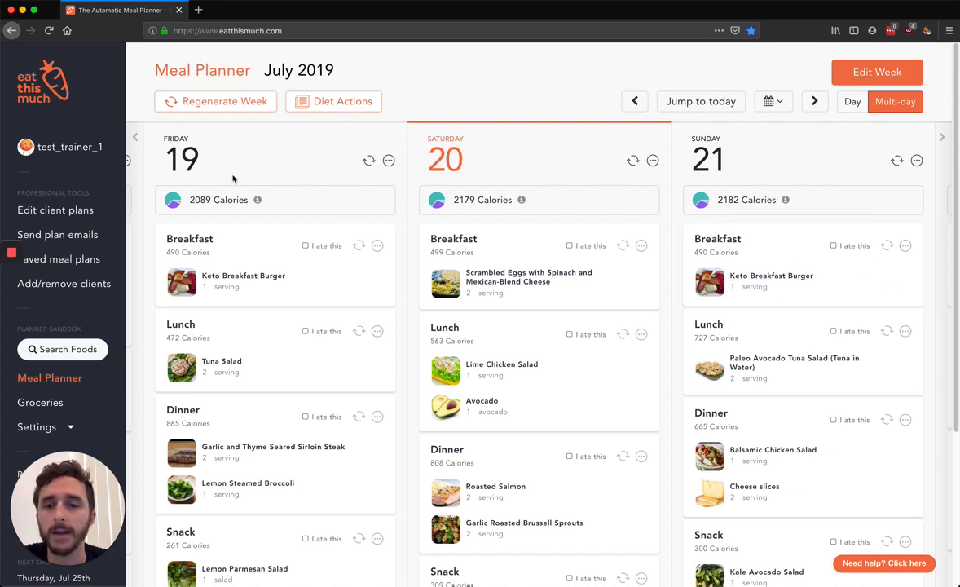
mouse_move(245, 172)
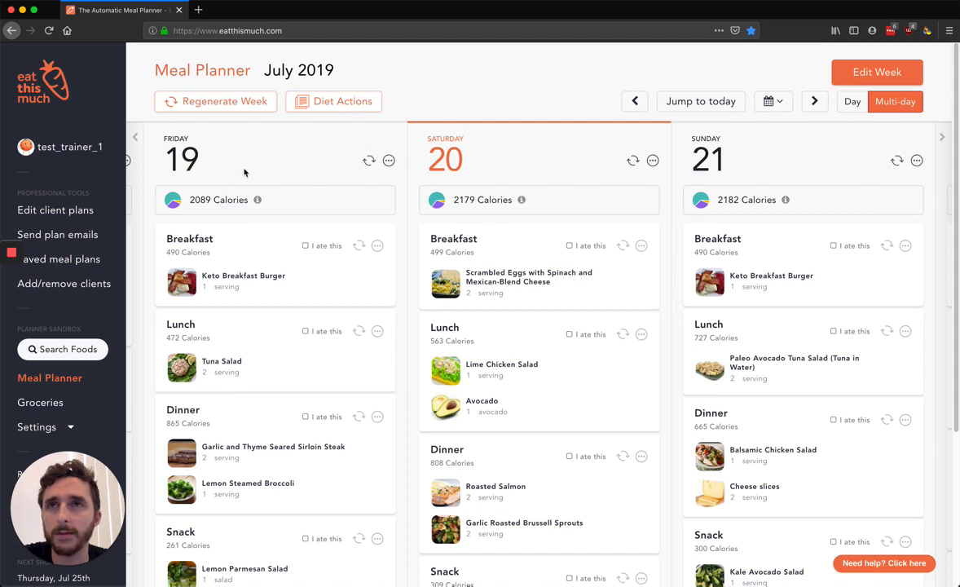
mouse_move(88, 291)
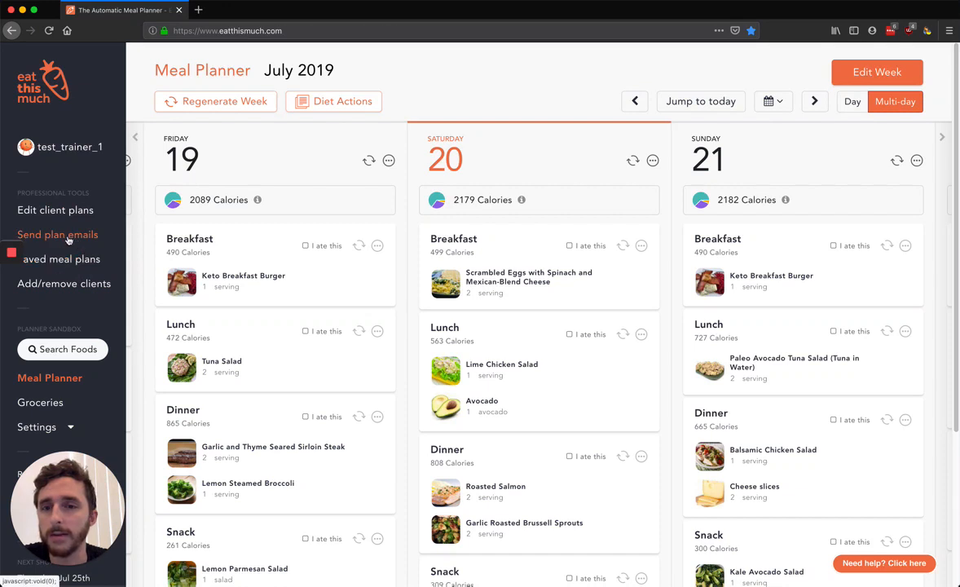
Start a Preview/Print/Email plan drawing from your saved meal plans, 1800 Calorie High Protein
left_click(57, 234)
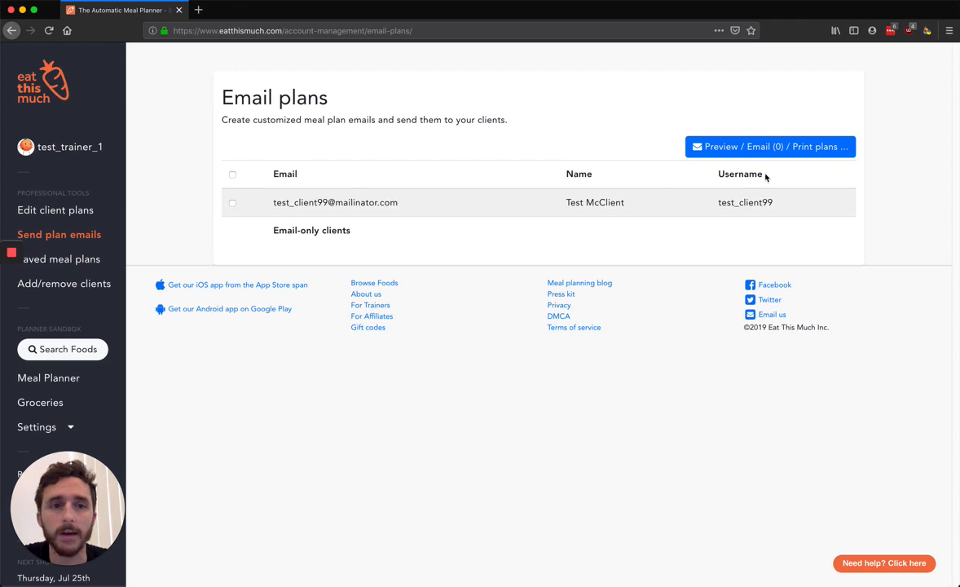
left_click(769, 147)
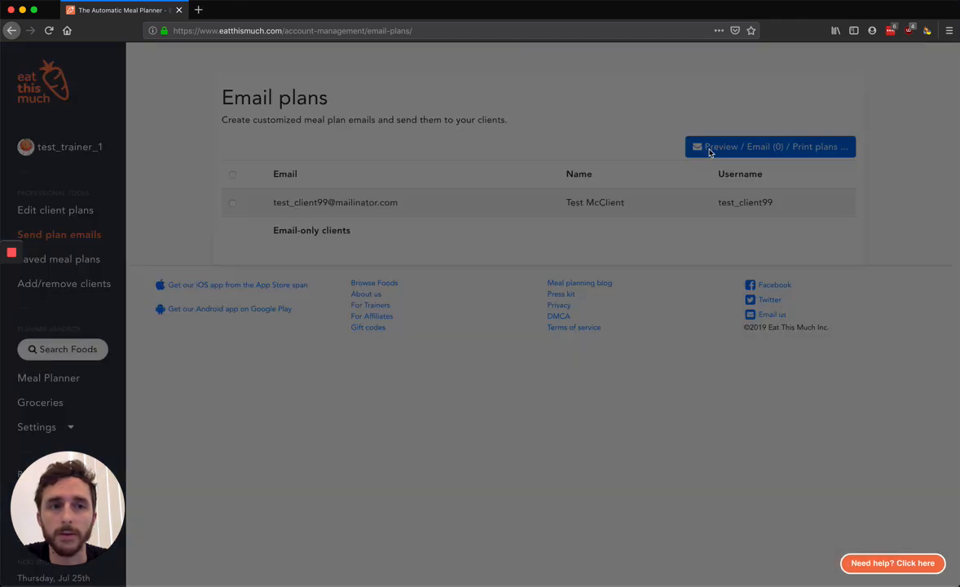
left_click(770, 146)
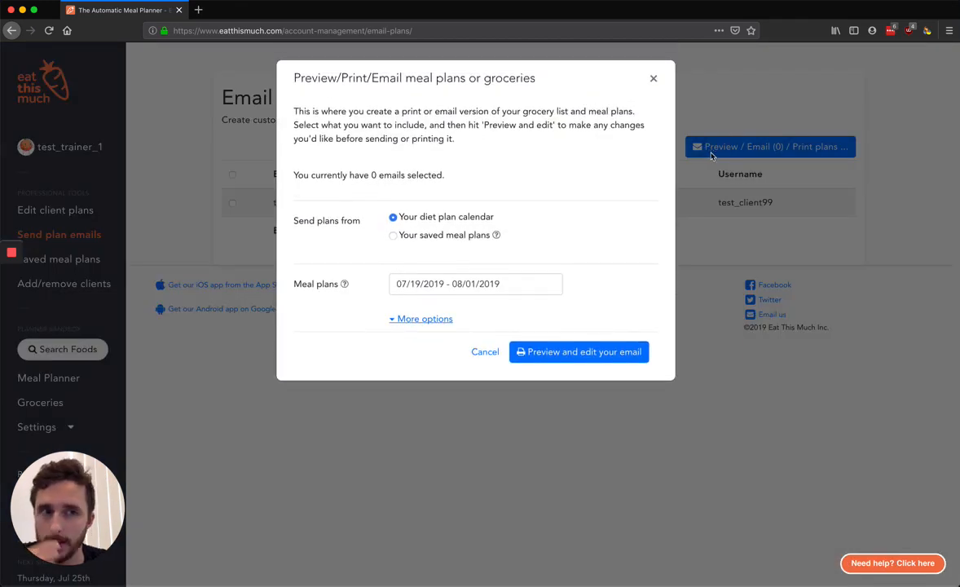
mouse_move(564, 349)
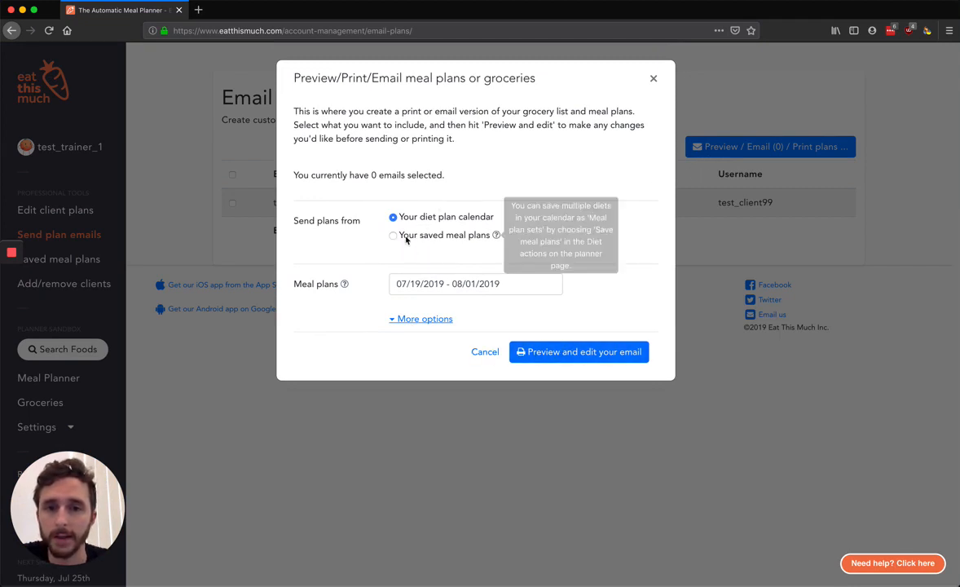
left_click(392, 235)
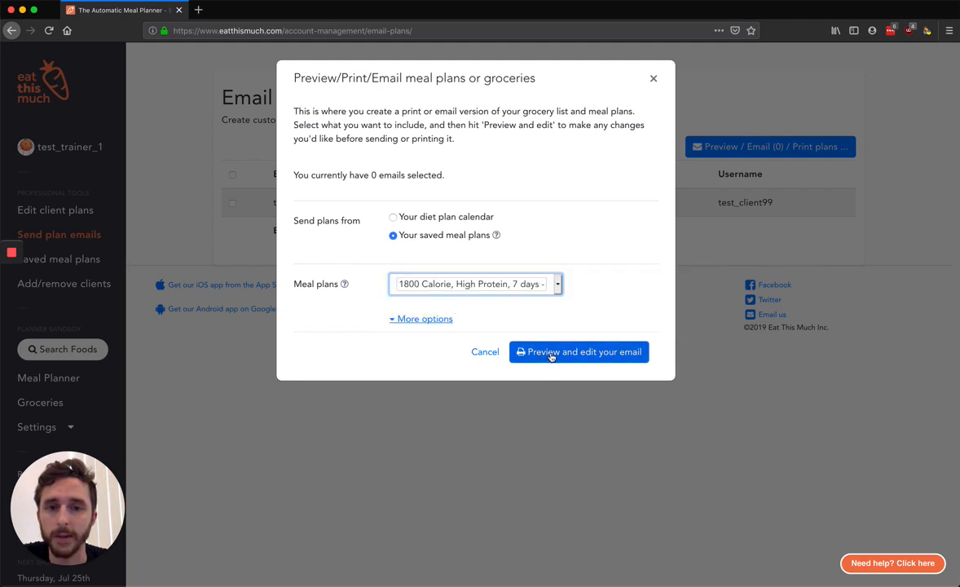
Generate the editable email preview, showing Day 1 meals at 1511 calories
left_click(578, 351)
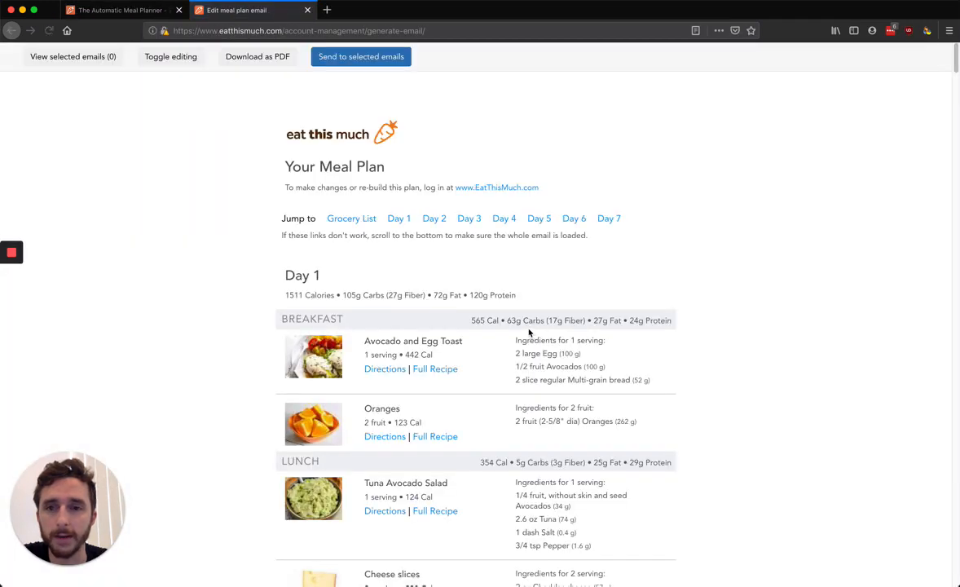
scroll("down", 3)
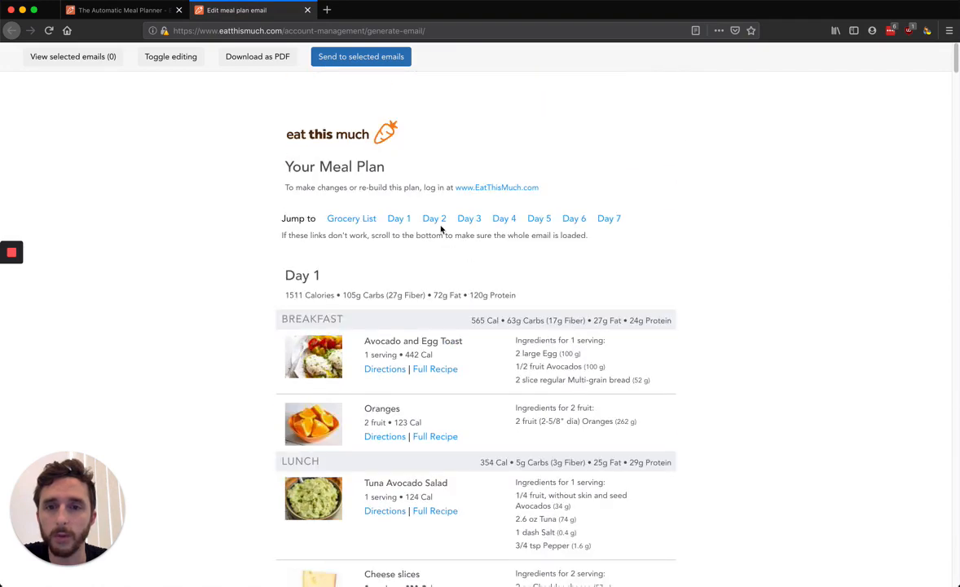
mouse_move(166, 65)
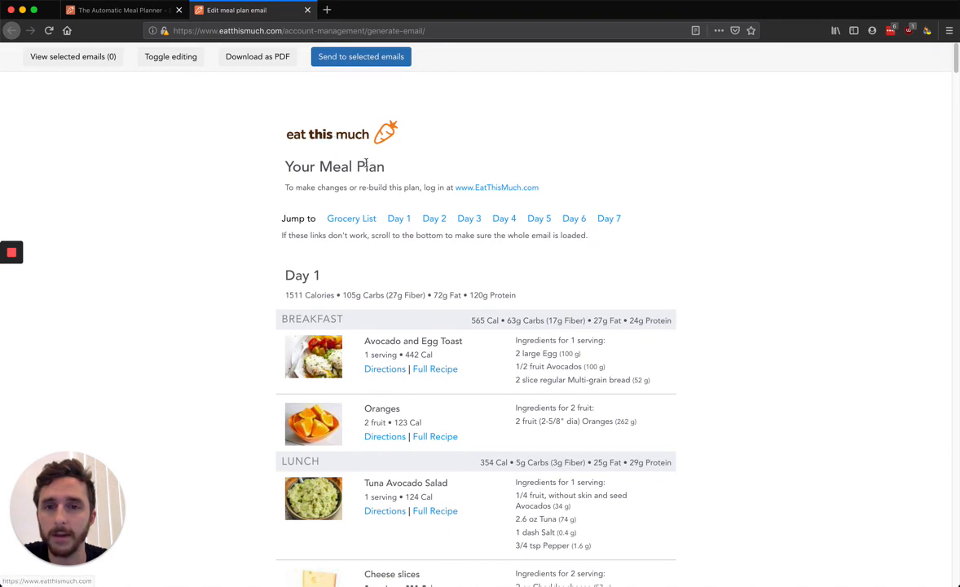
mouse_move(300, 145)
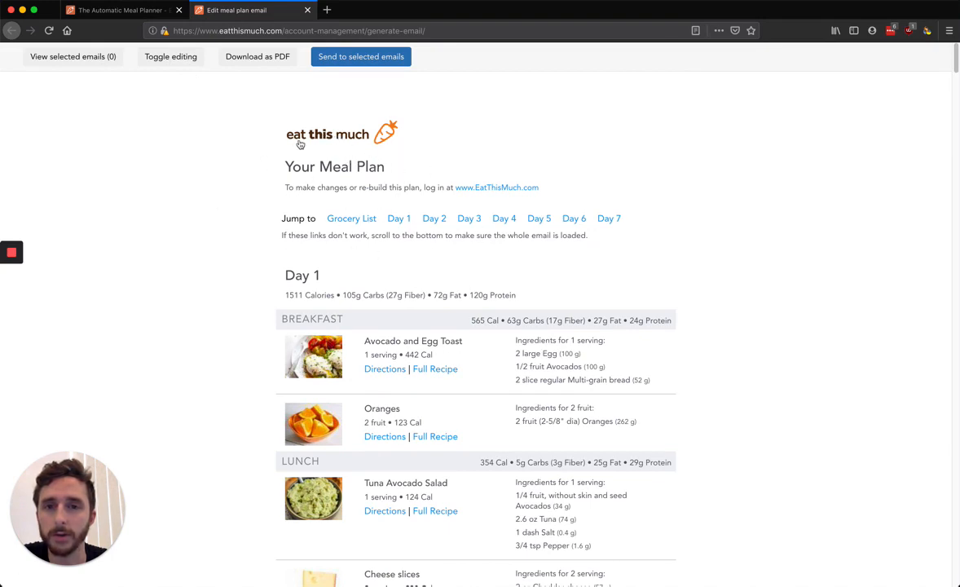
mouse_move(348, 140)
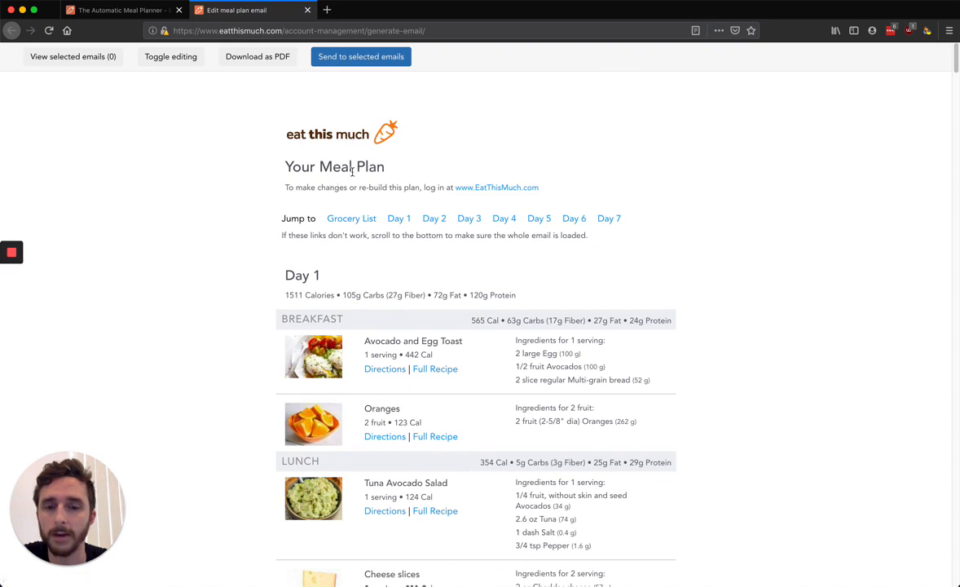
mouse_move(343, 144)
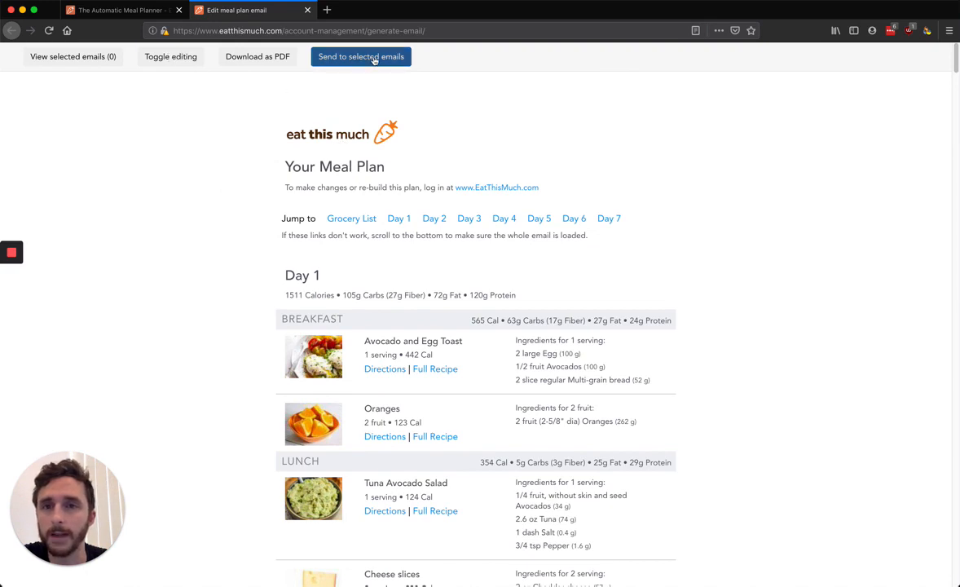
mouse_move(259, 63)
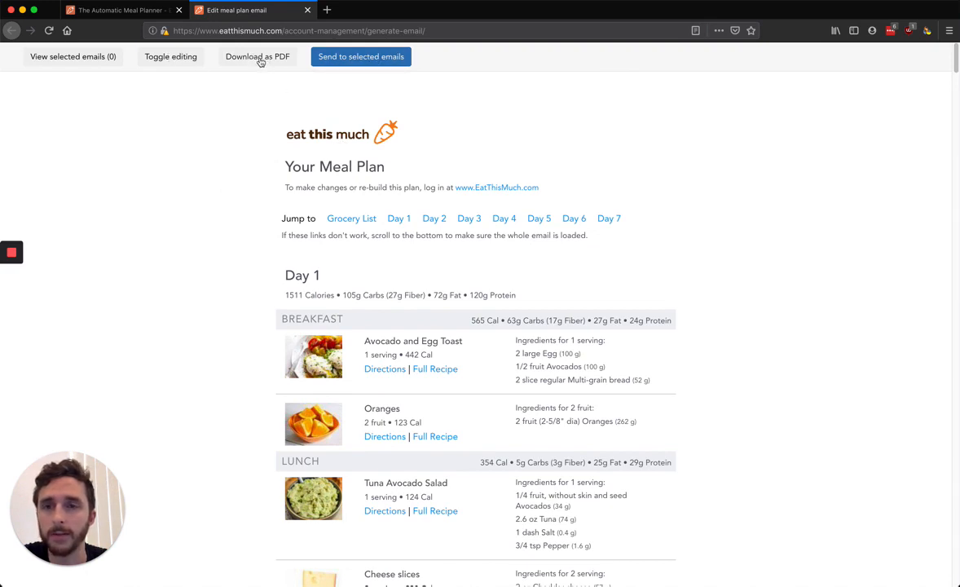
left_click(257, 57)
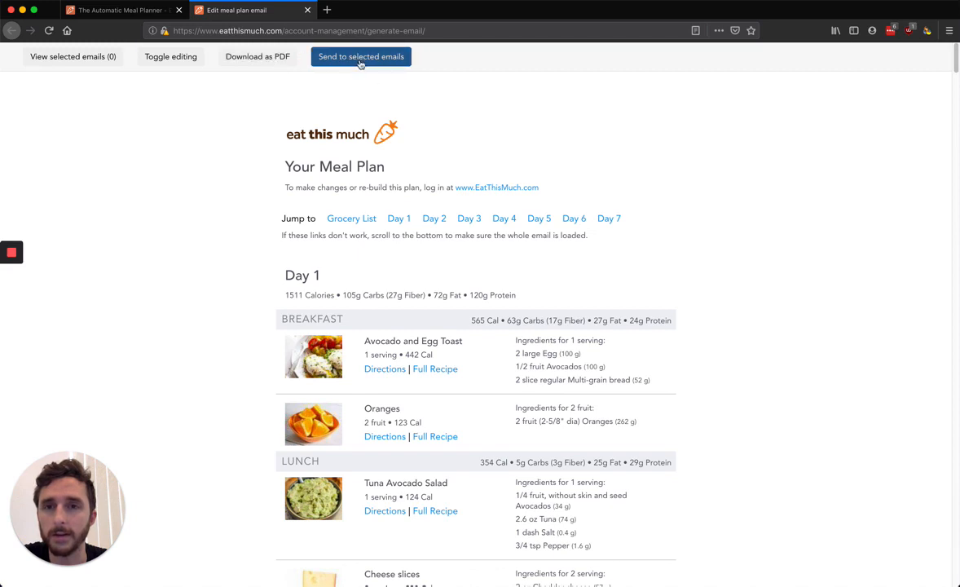
mouse_move(273, 64)
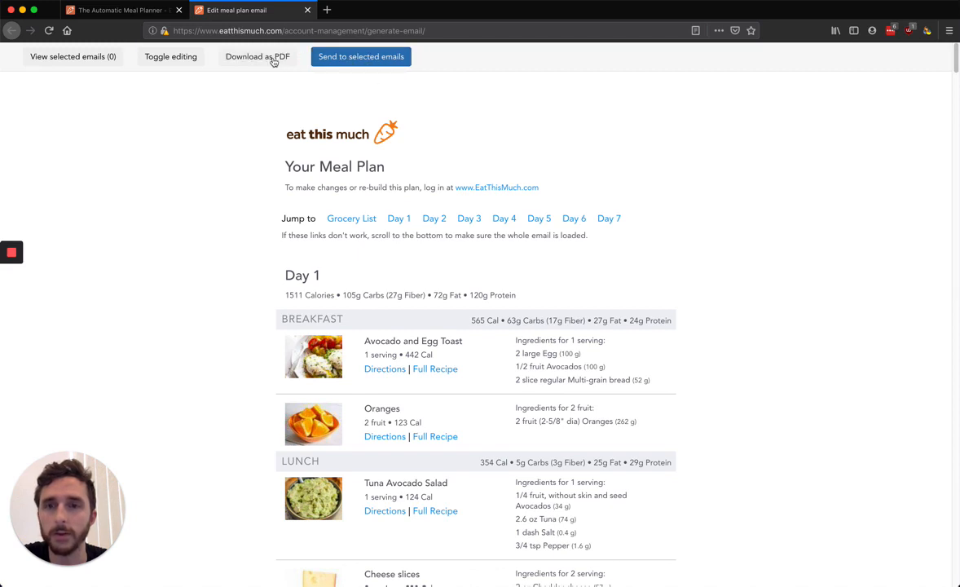
mouse_move(163, 65)
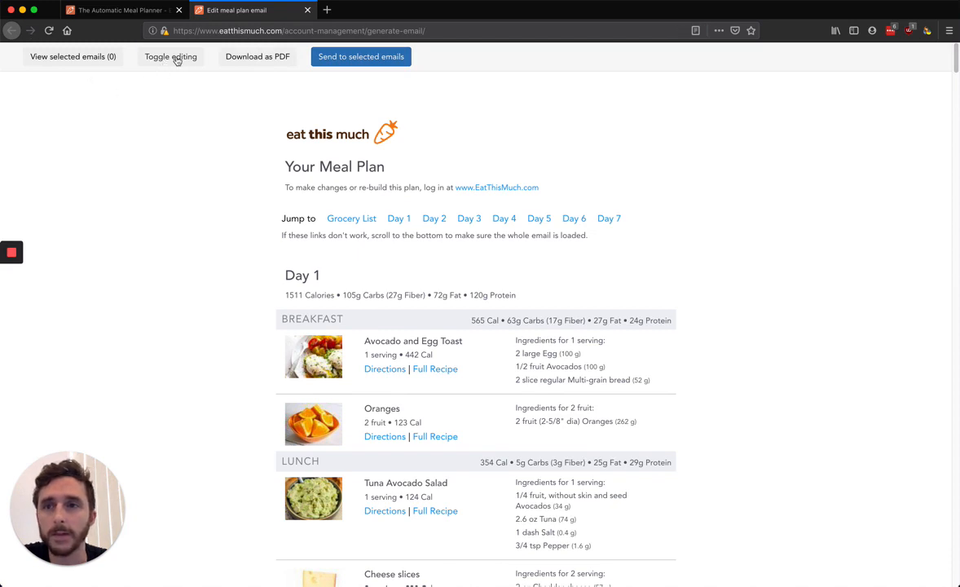
Toggle editing on the meal plan email and scroll through its editable blocks
left_click(170, 55)
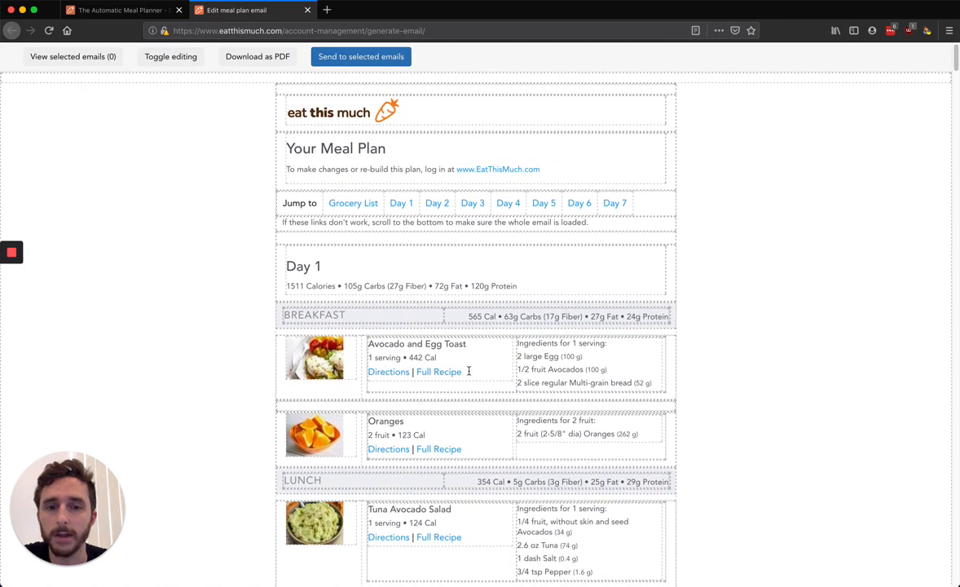
scroll("down", 3)
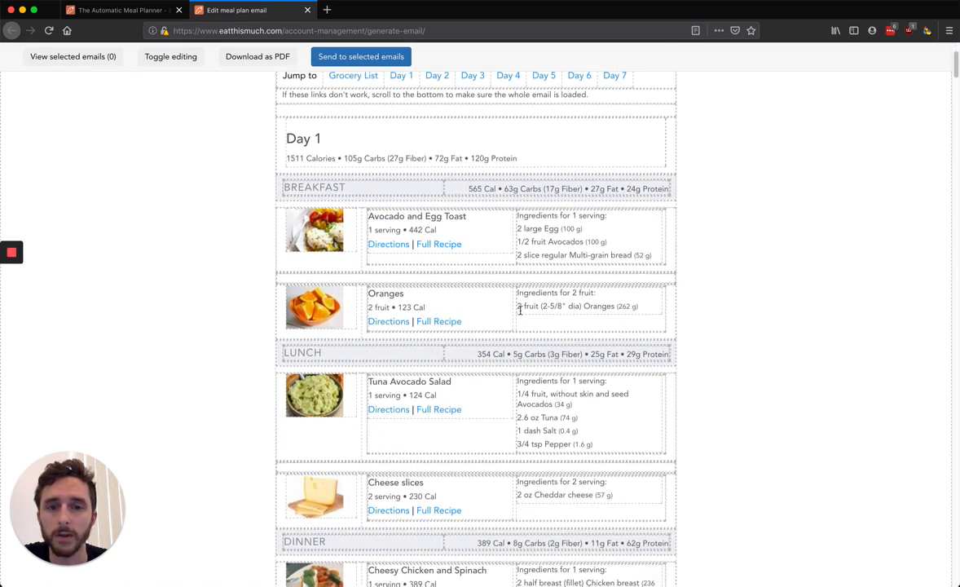
scroll("up", 3)
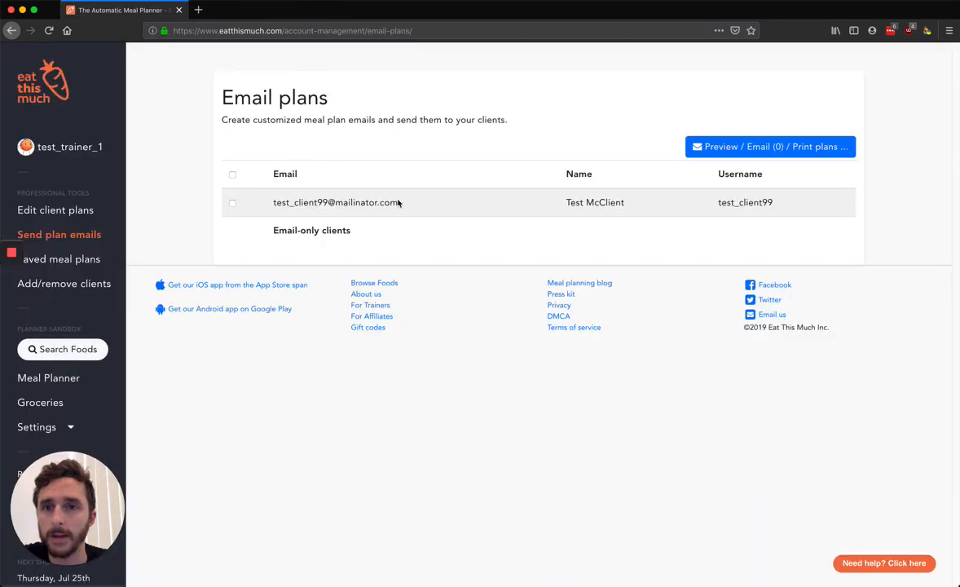
mouse_move(265, 253)
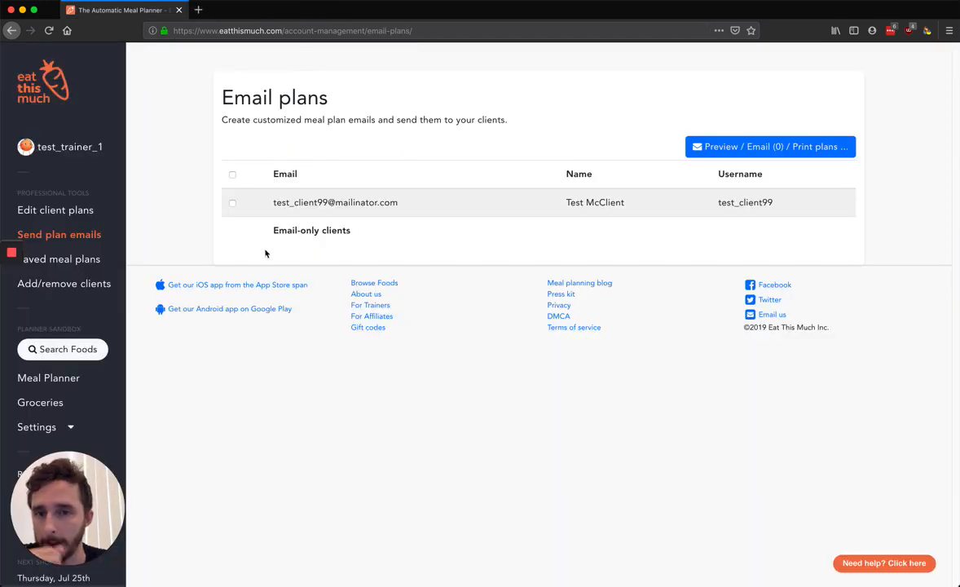
mouse_move(275, 248)
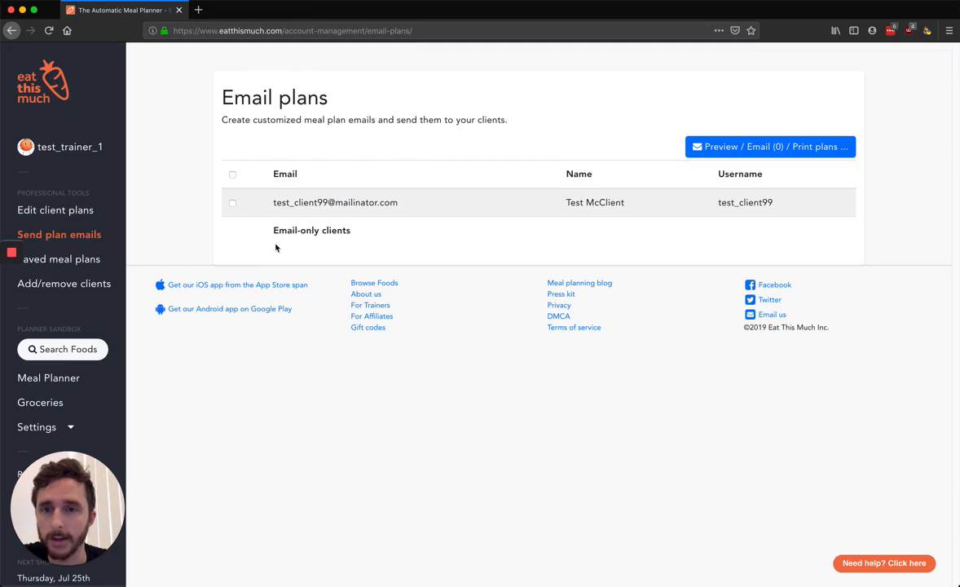
mouse_move(273, 259)
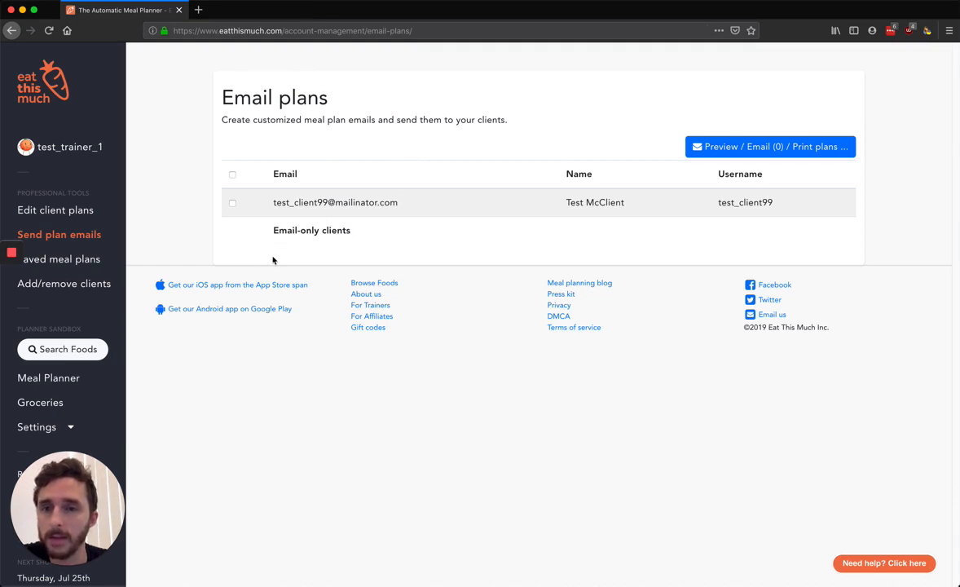
mouse_move(352, 249)
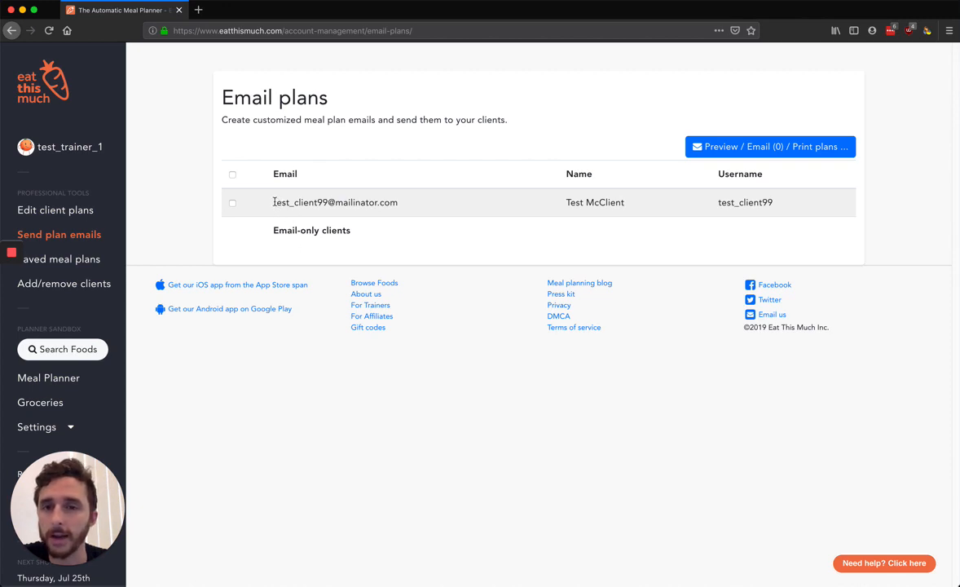
mouse_move(63, 291)
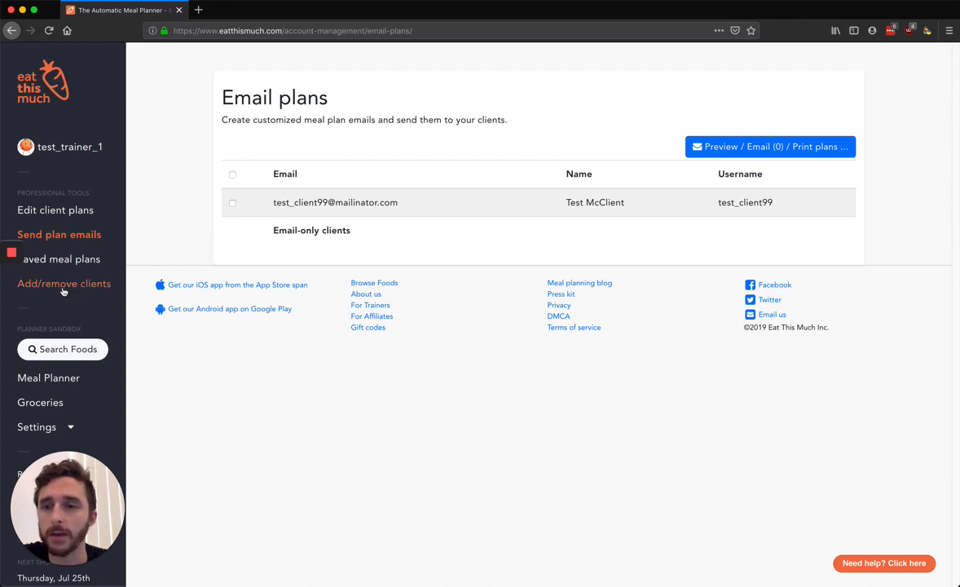
Open Add/remove clients, then return to Test McClient's 2150 Calorie Keto plan
left_click(64, 283)
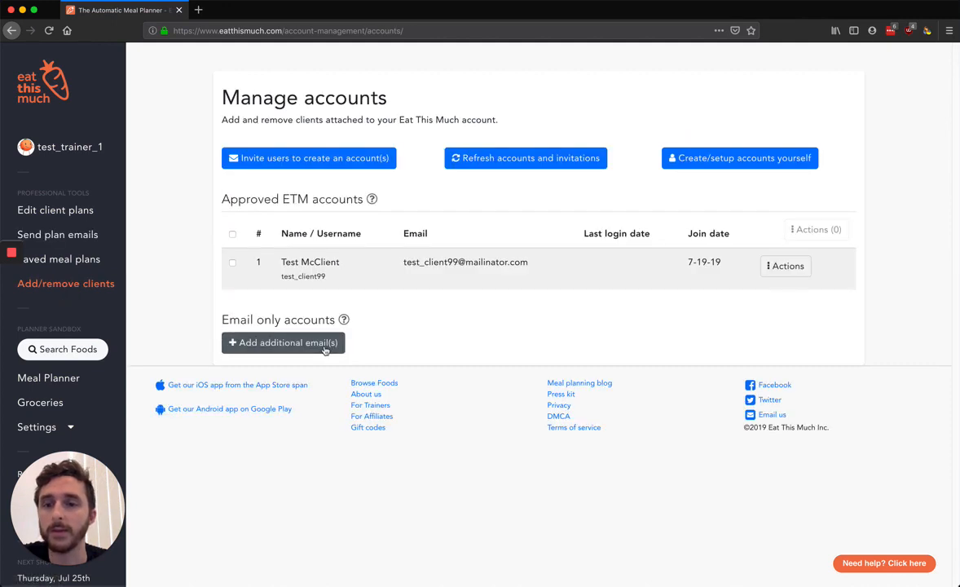
mouse_move(343, 320)
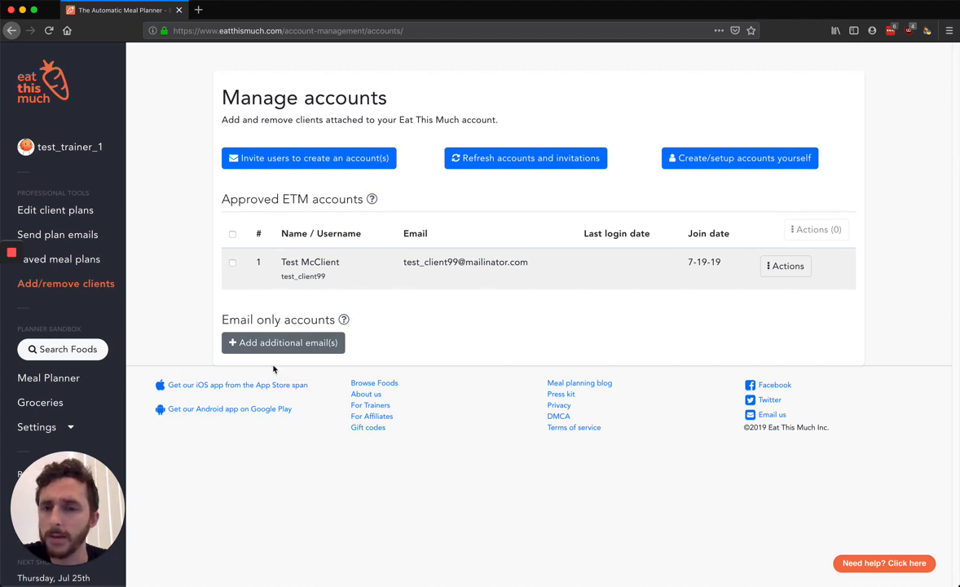
mouse_move(82, 239)
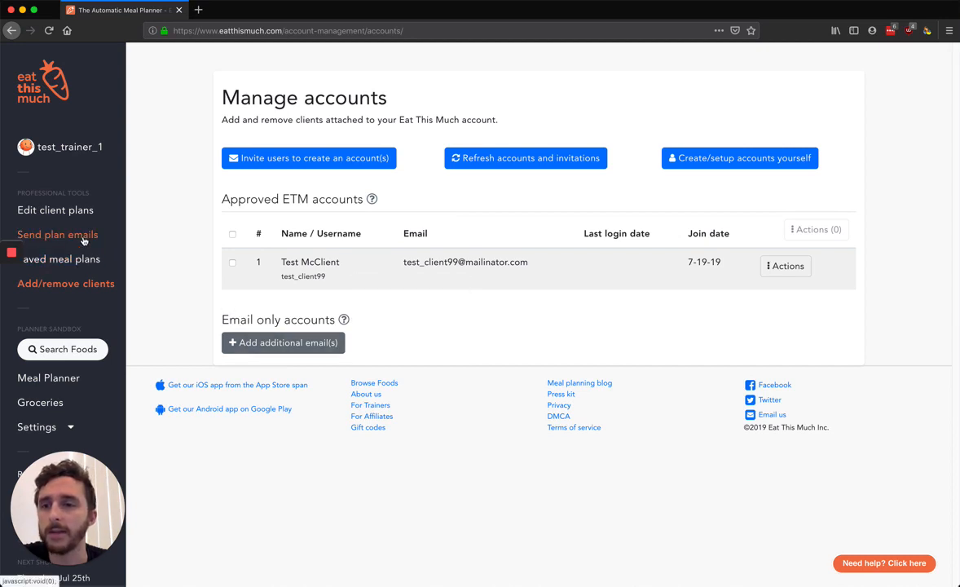
left_click(57, 234)
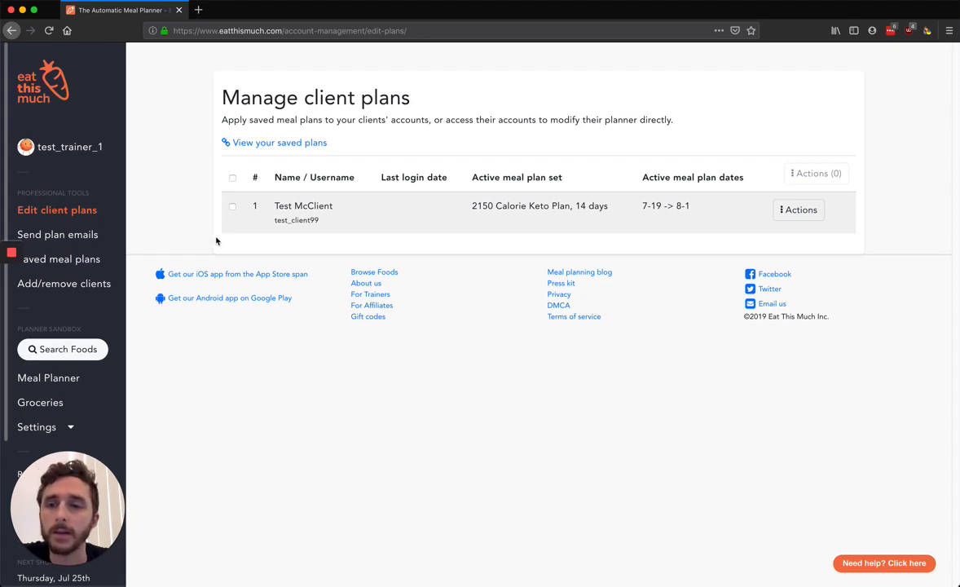
mouse_move(220, 237)
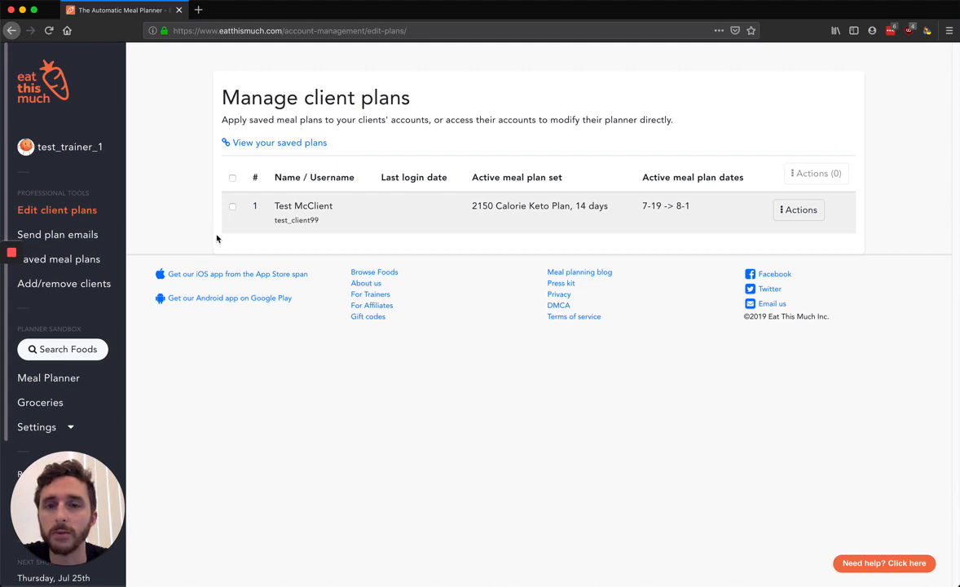
mouse_move(238, 234)
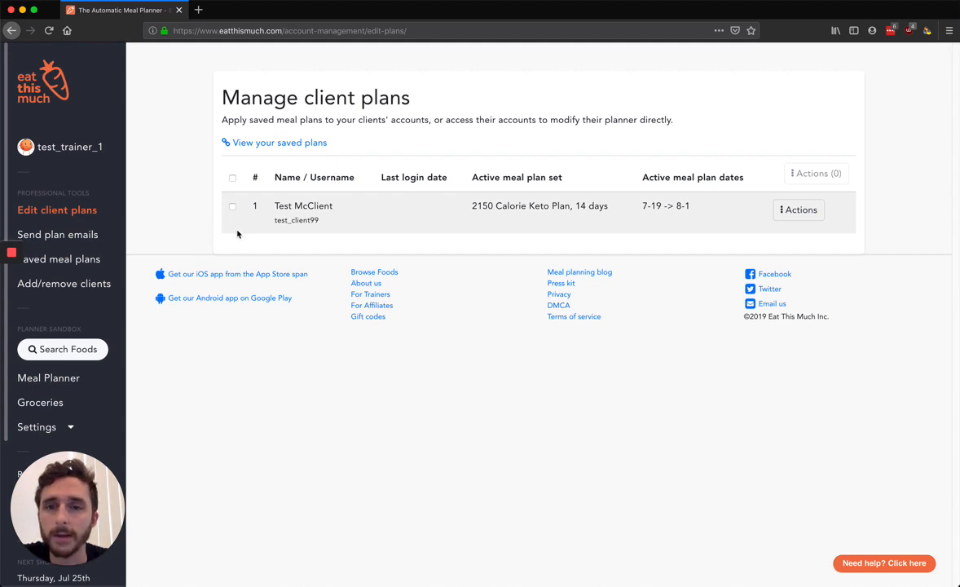